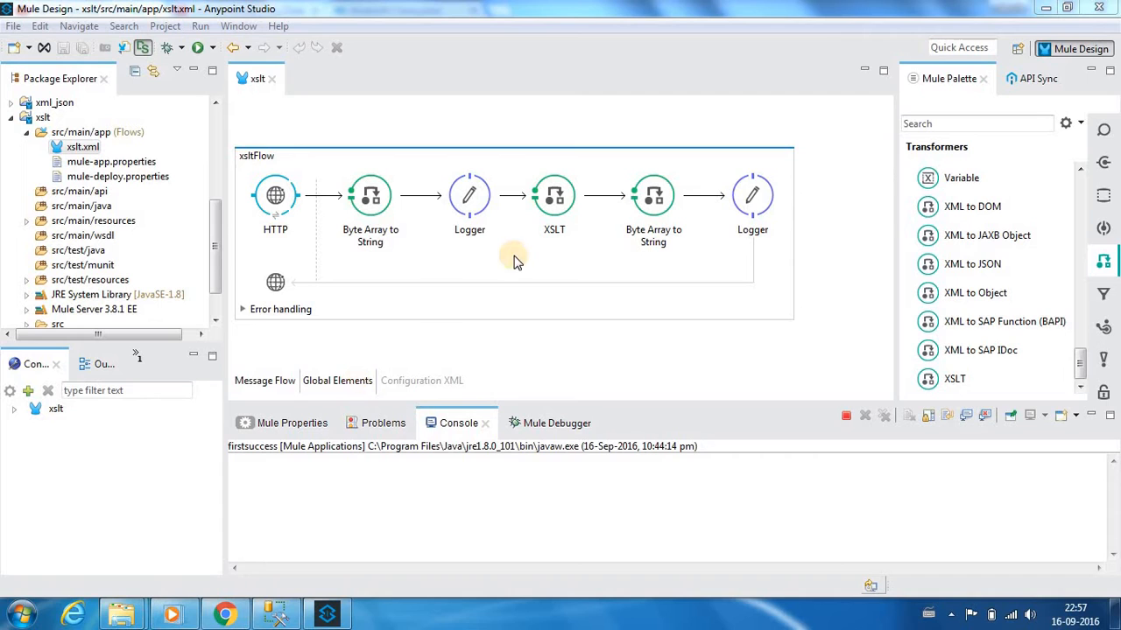
Step: Select the XSLT transformer and HTTP listener components in xsltFlow to view their properties
left_click(553, 195)
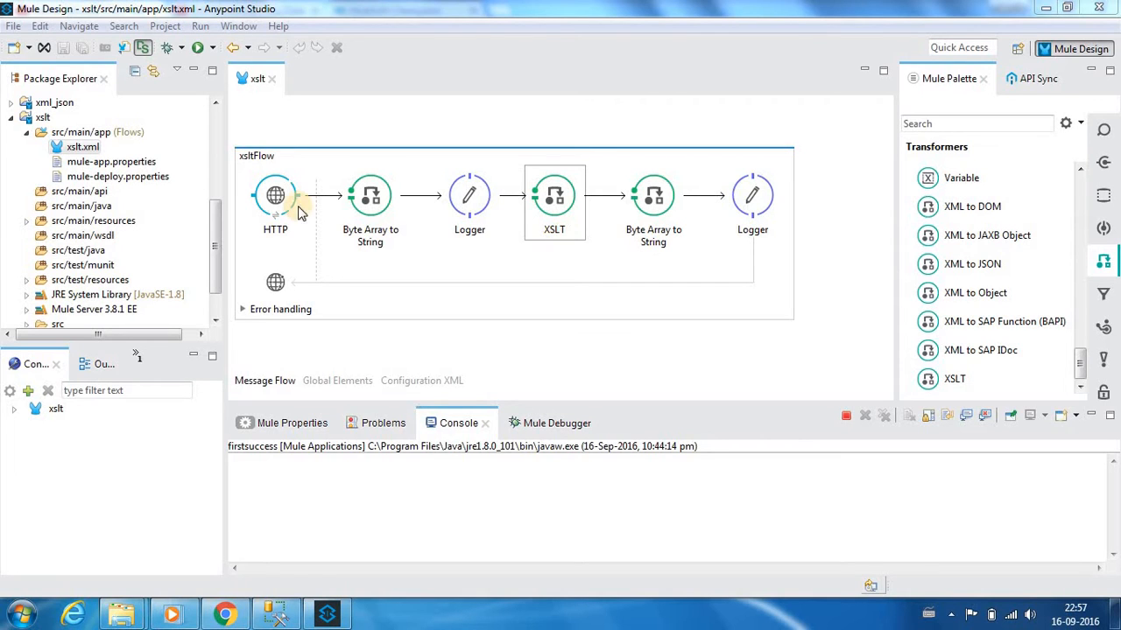
left_click(275, 194)
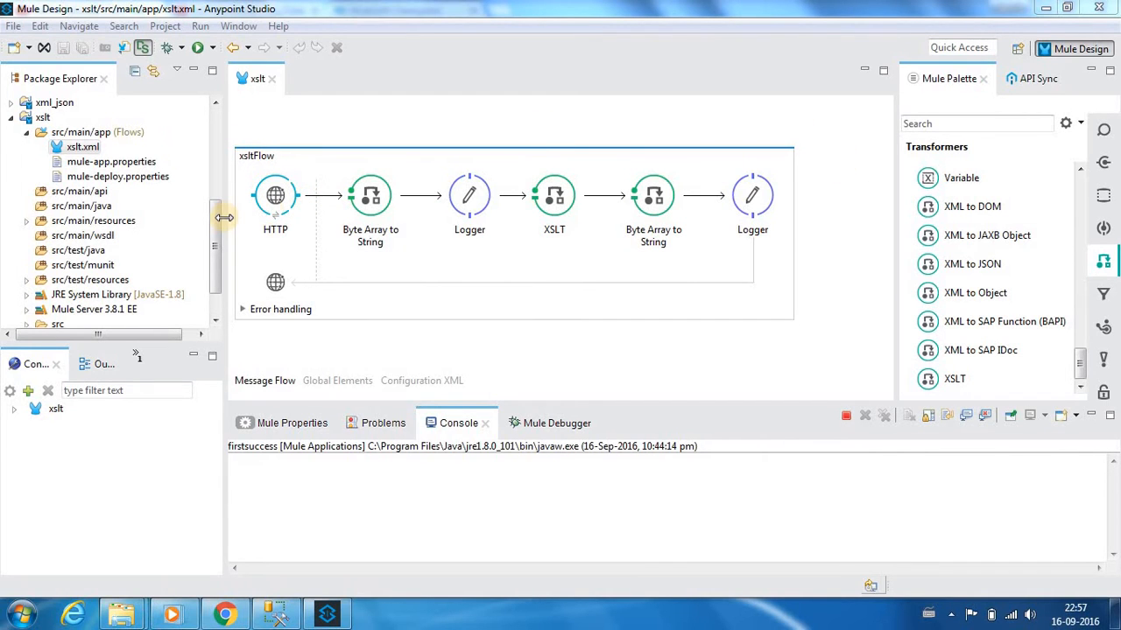
left_click(275, 196)
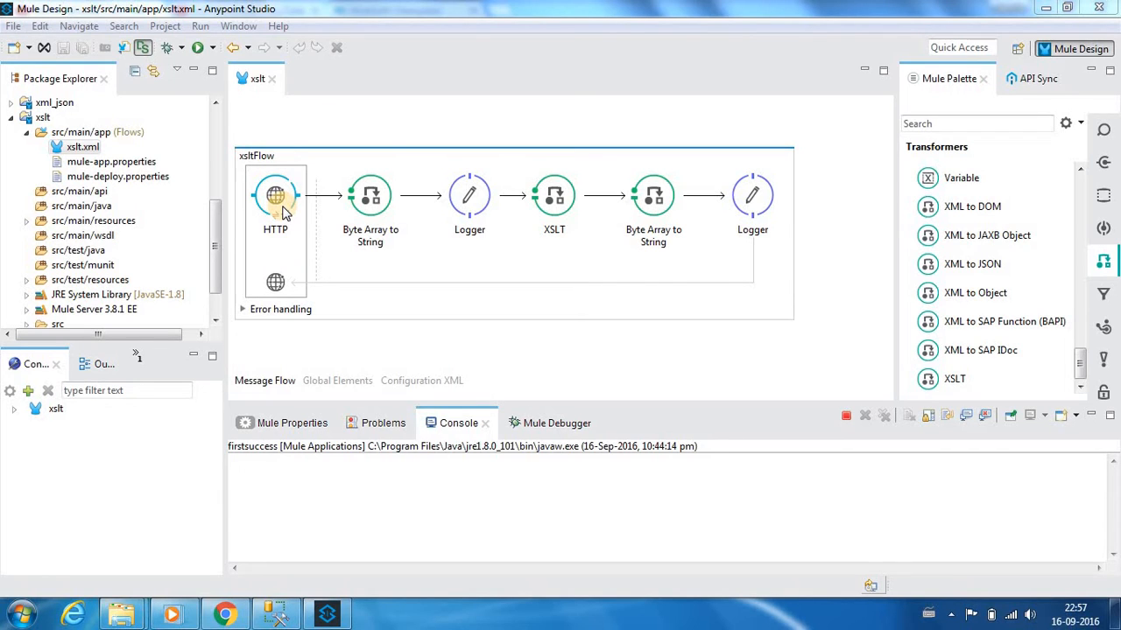
left_click(554, 196)
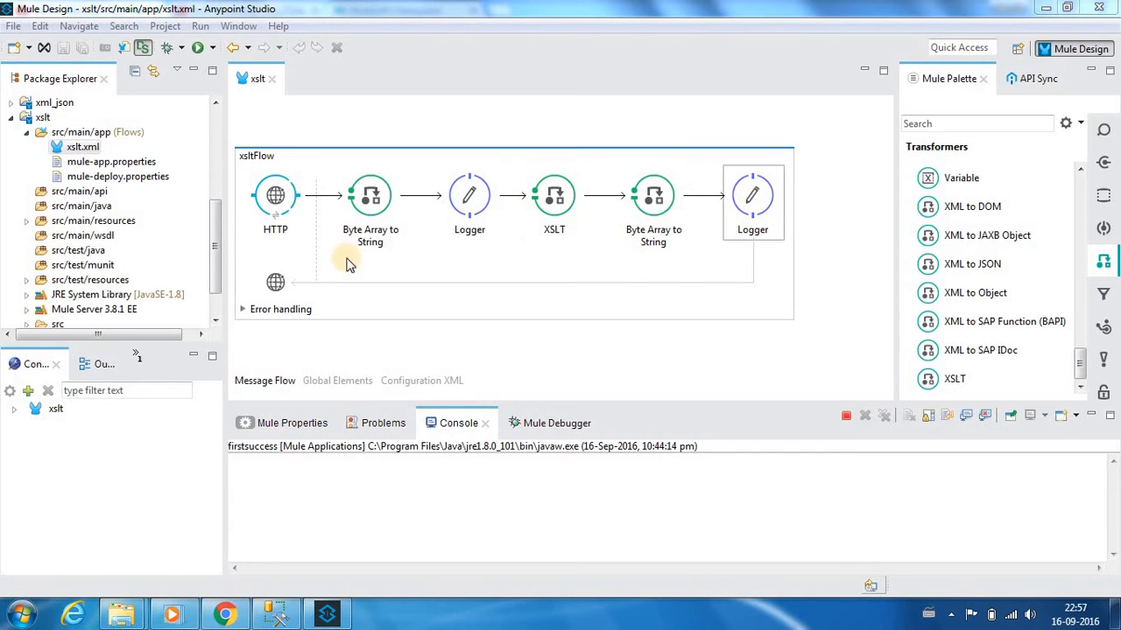
left_click(275, 195)
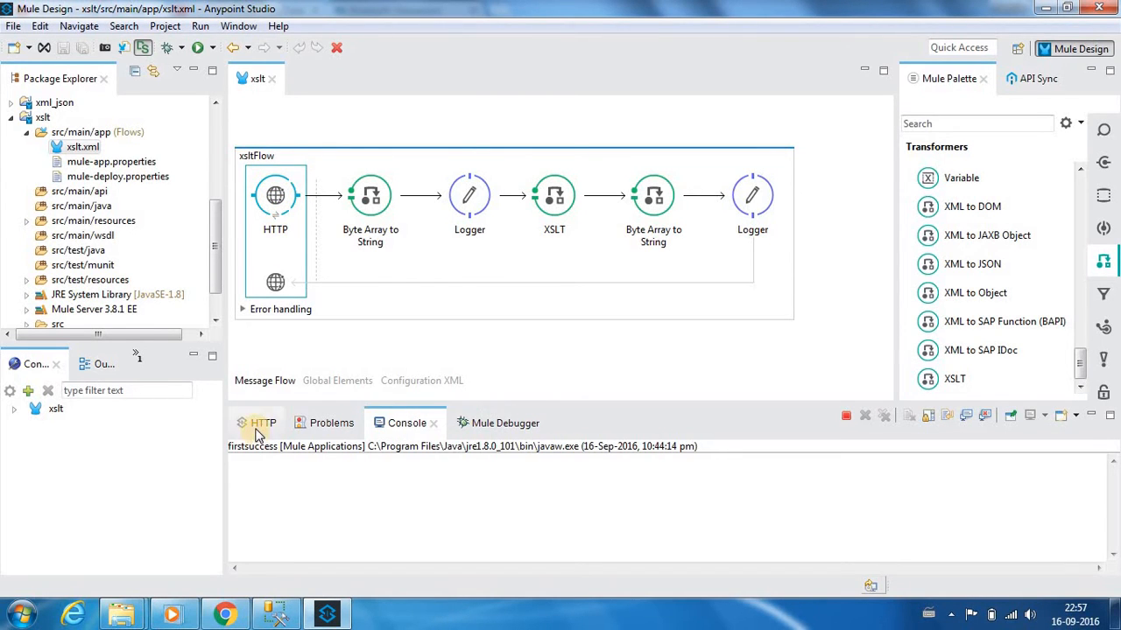
Step: Review the HTTP listener's connector configuration (localhost, port 8086) and its /transform path
left_click(263, 423)
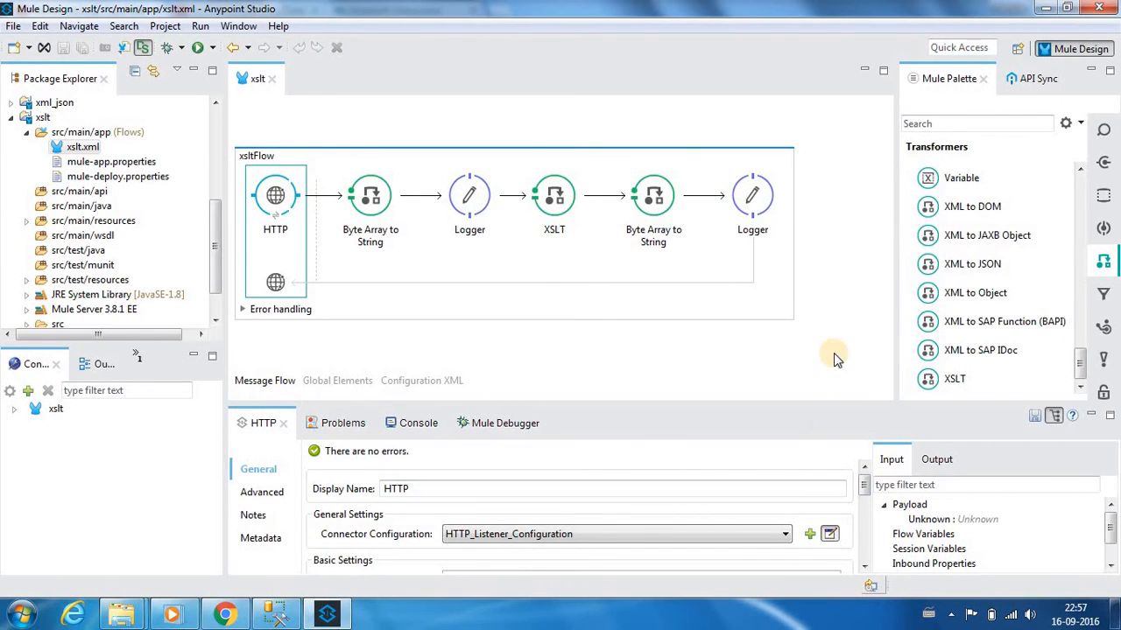
left_click(829, 534)
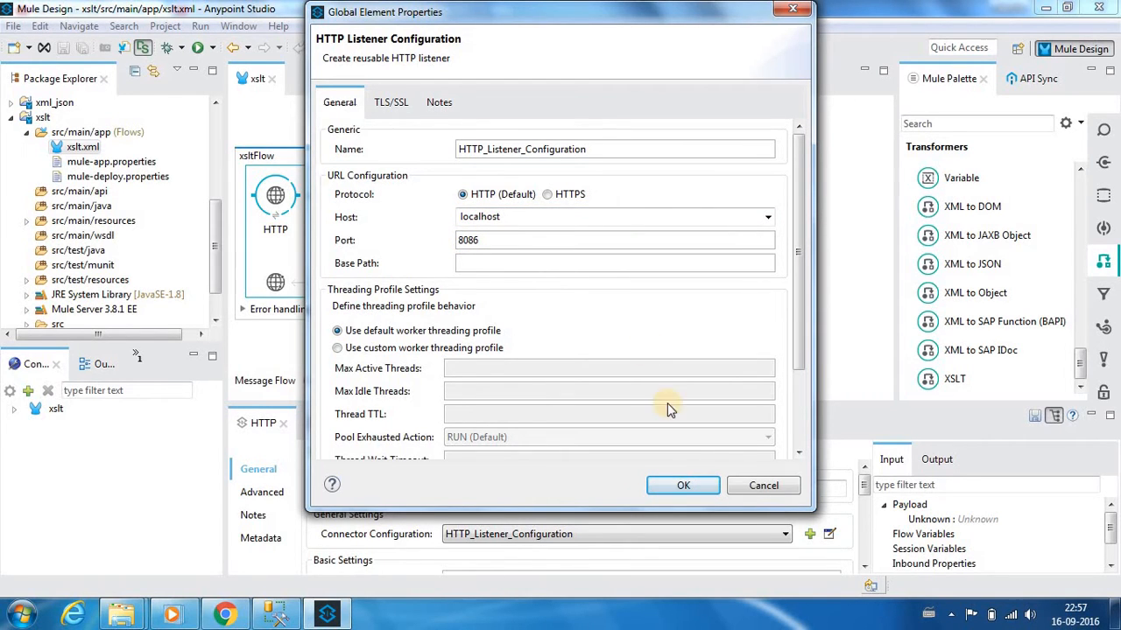
left_click(683, 485)
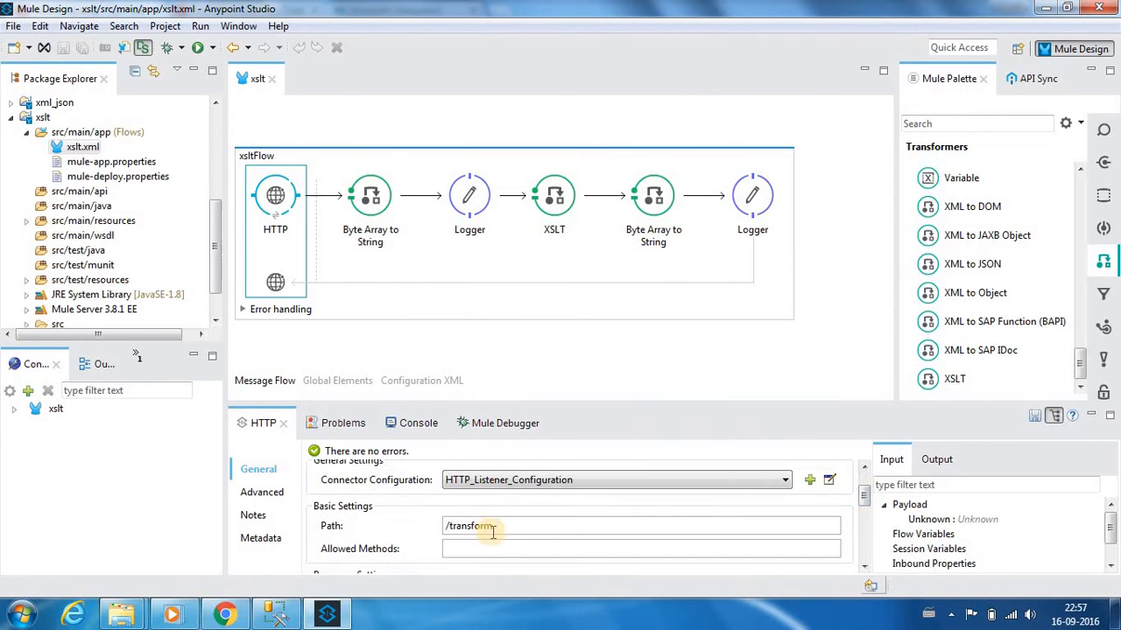
left_click(370, 194)
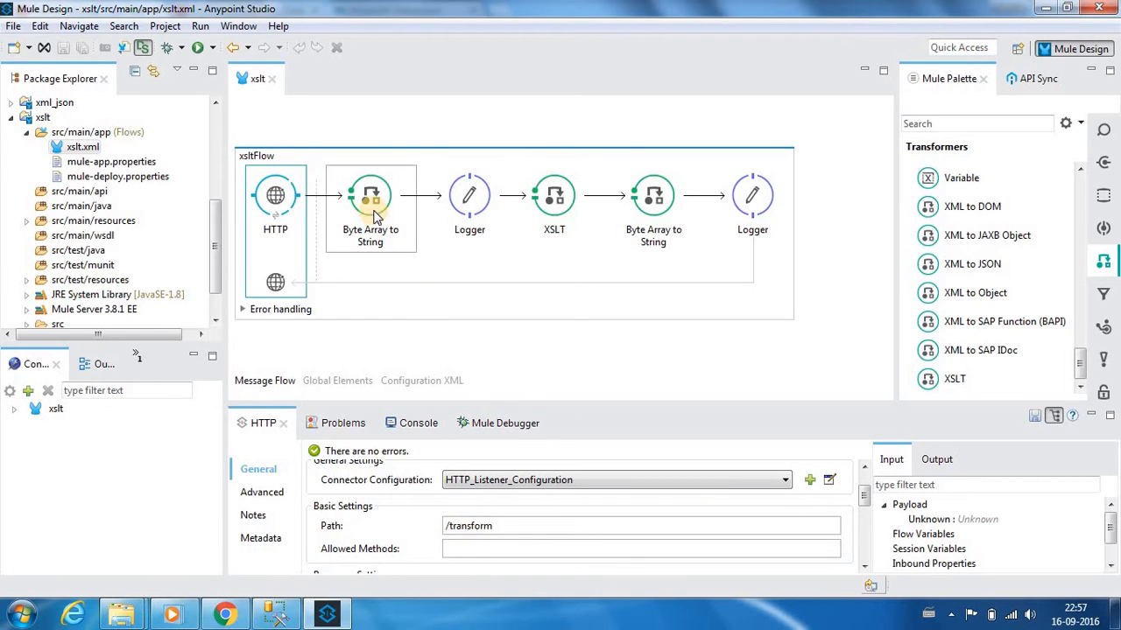
Step: Inspect the Byte Array to String transformer and the first Logger's #[payload] message
left_click(369, 202)
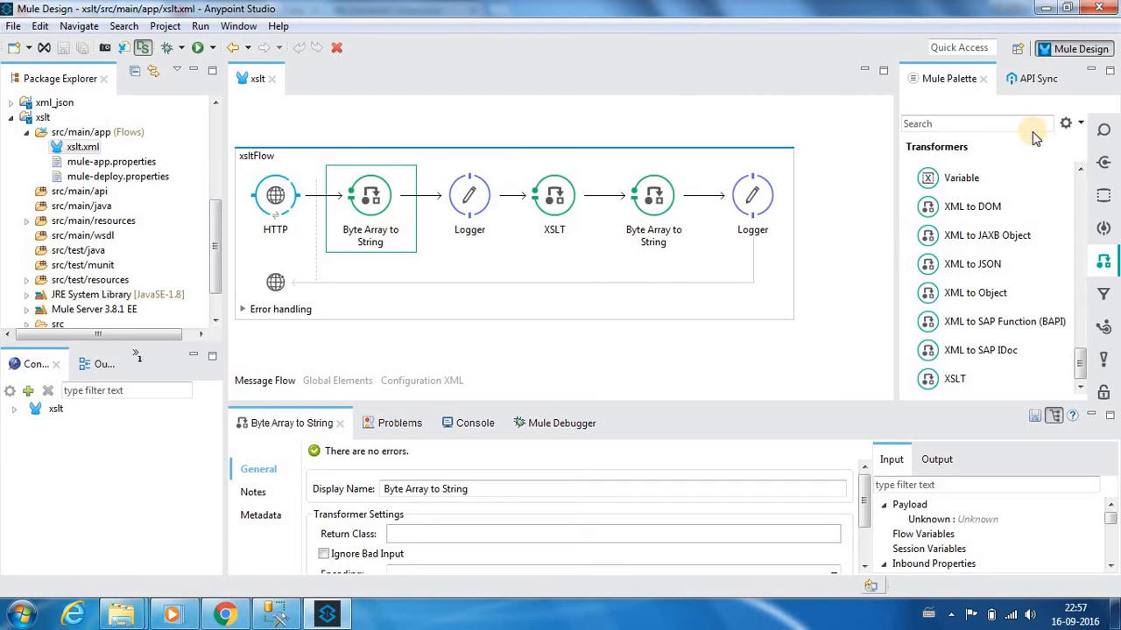
mouse_move(1101, 261)
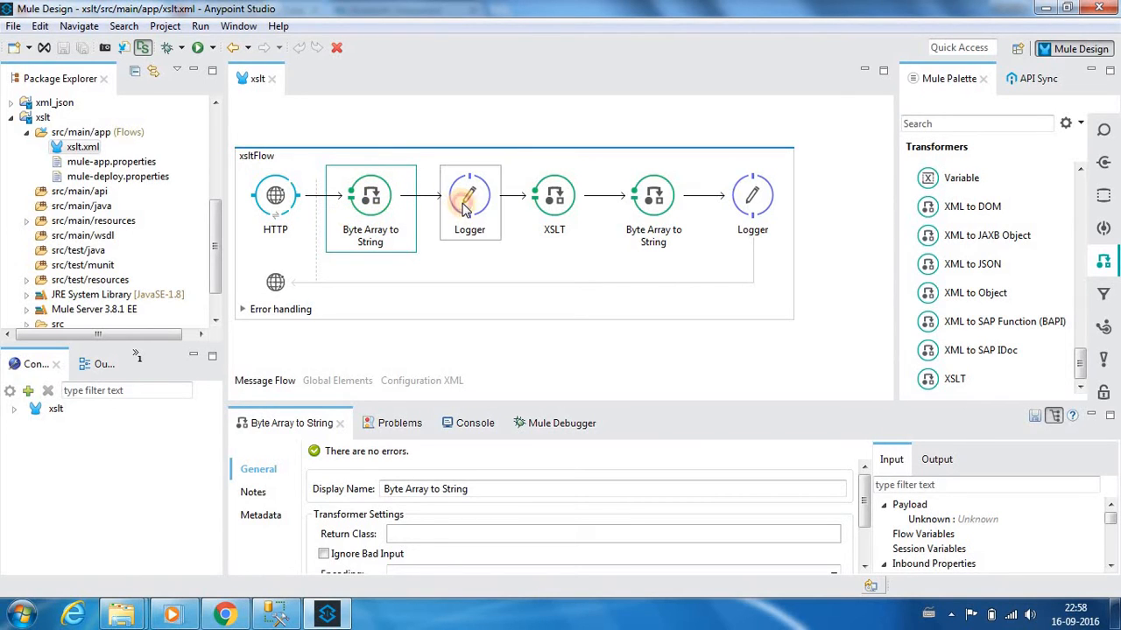
left_click(470, 195)
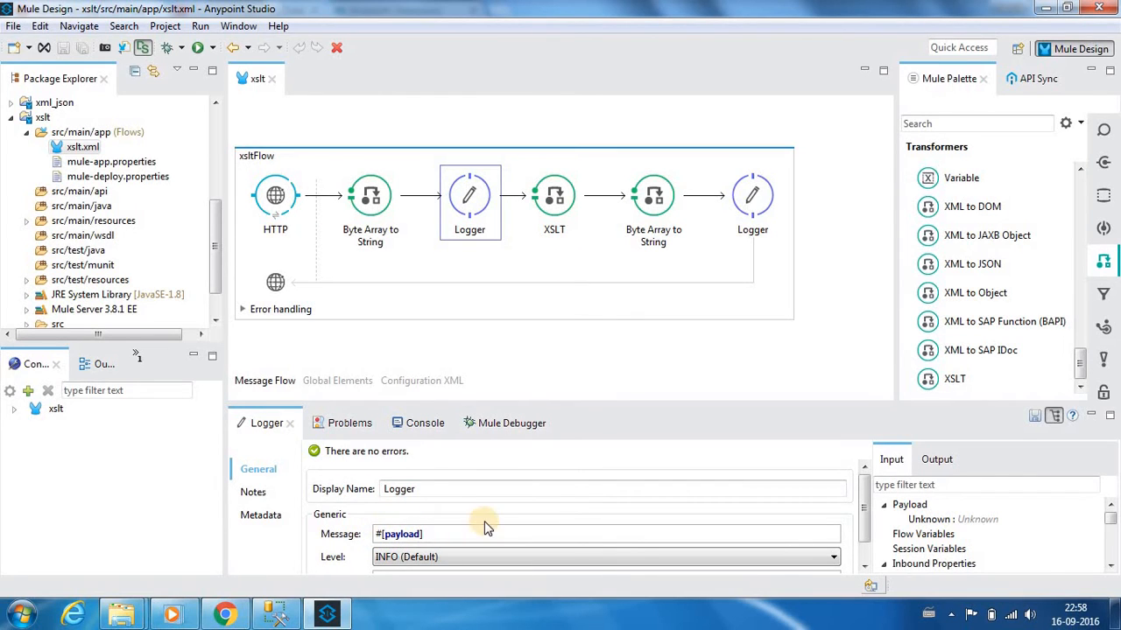
left_click(553, 195)
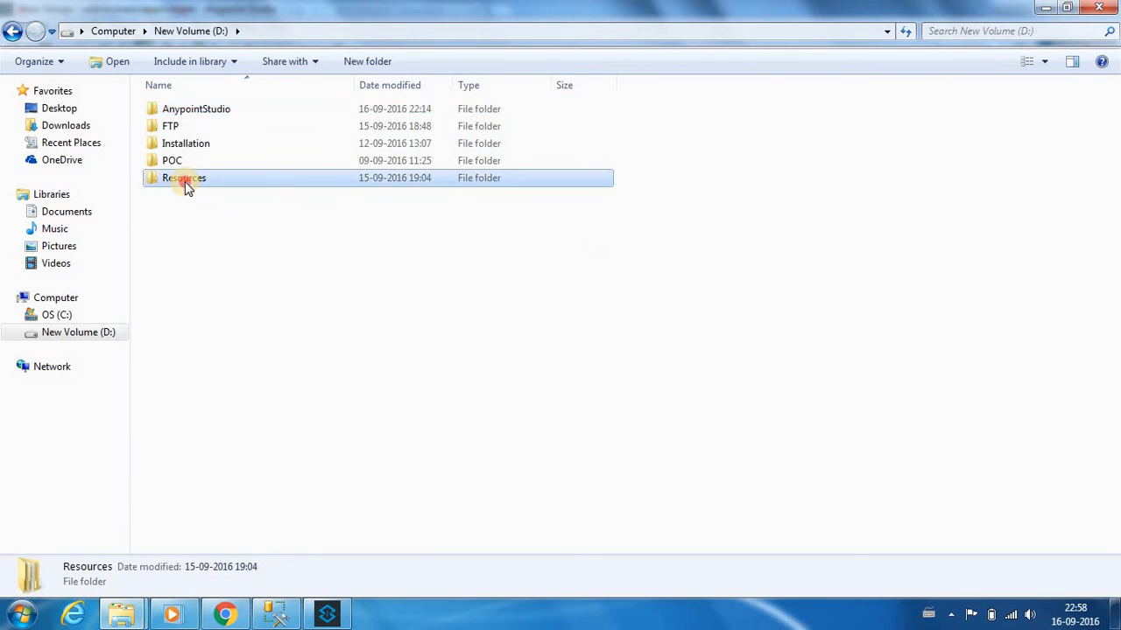
Step: Open D:\Resources\XSLT\Employee_Transform_XSLT in Notepad++ from Windows Explorer
double_click(184, 178)
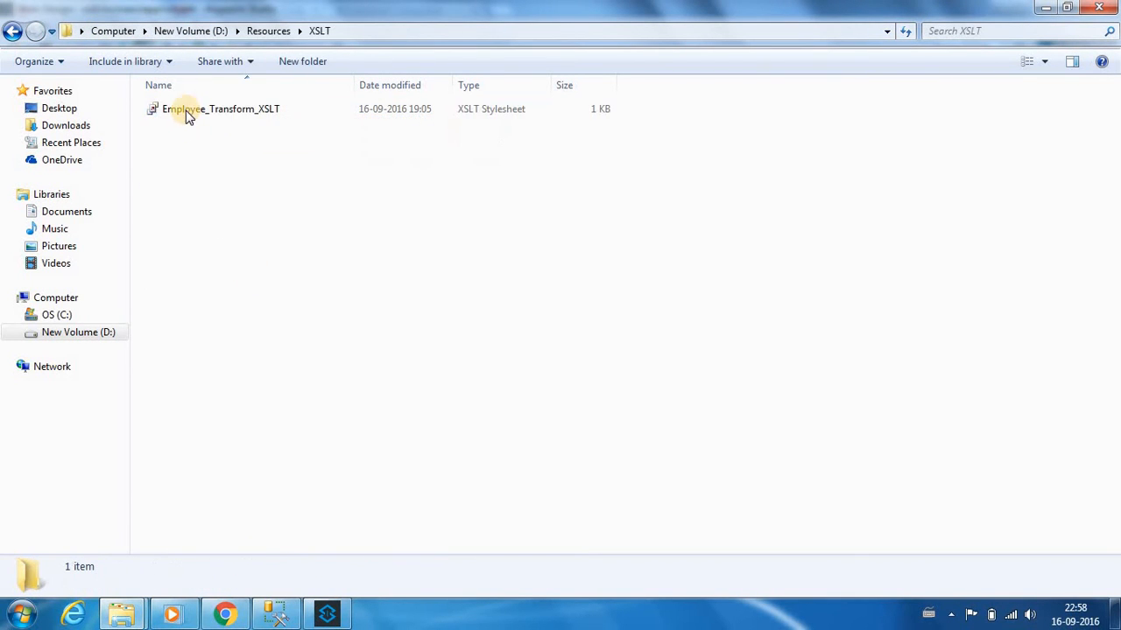
right_click(219, 109)
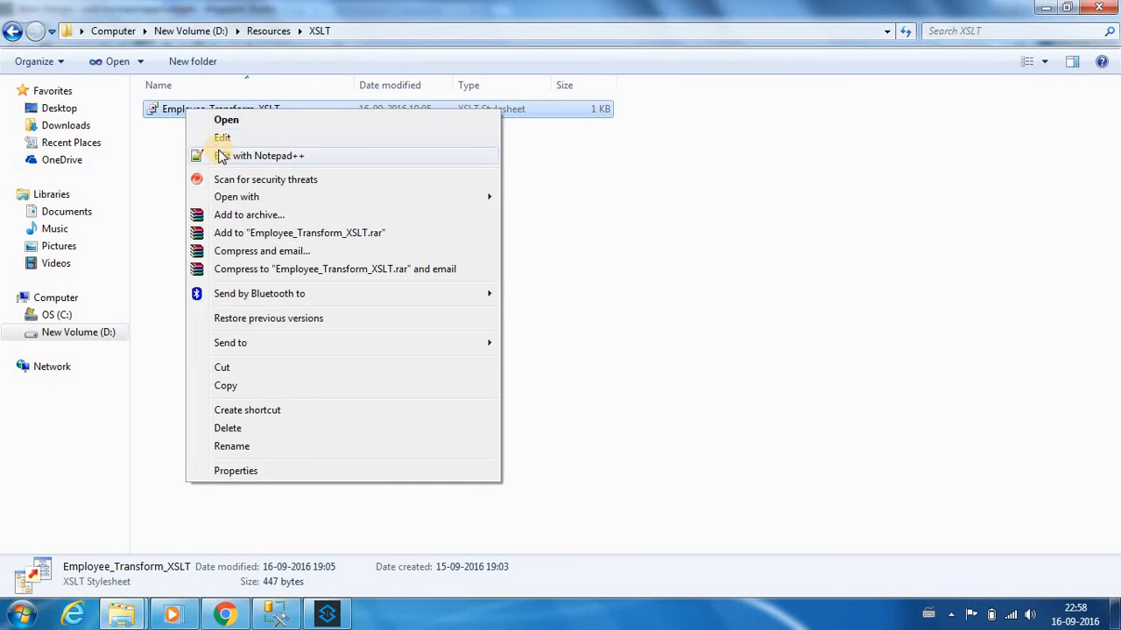
left_click(267, 156)
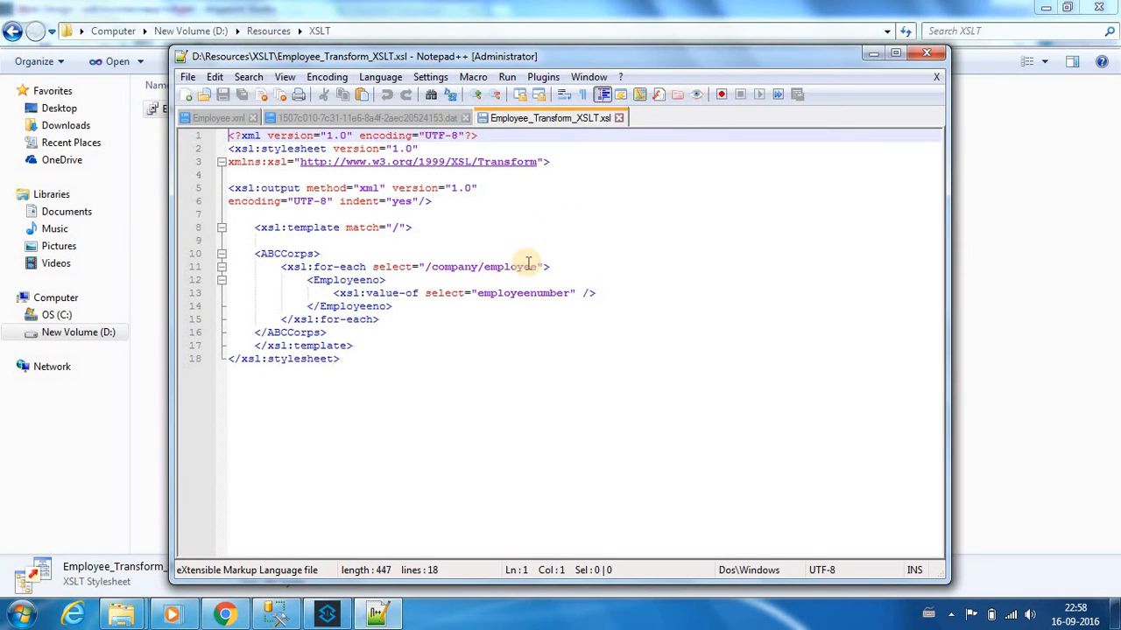
mouse_move(396, 491)
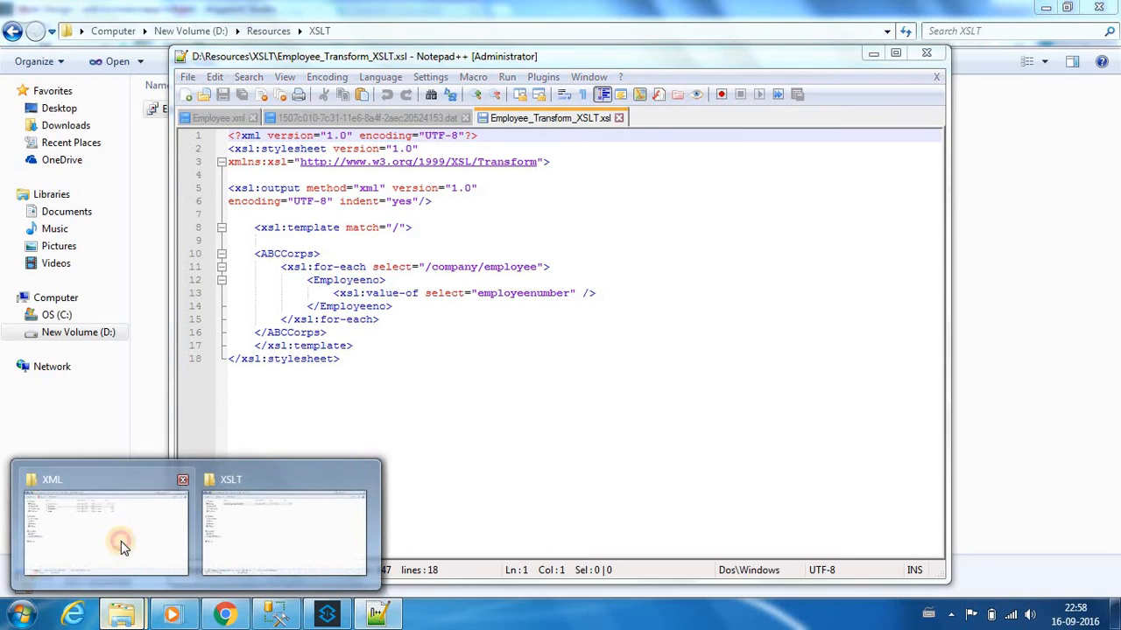
Step: Open Employee.xml from Sample Files\XML in a maximized Notepad++ and read through it
left_click(105, 534)
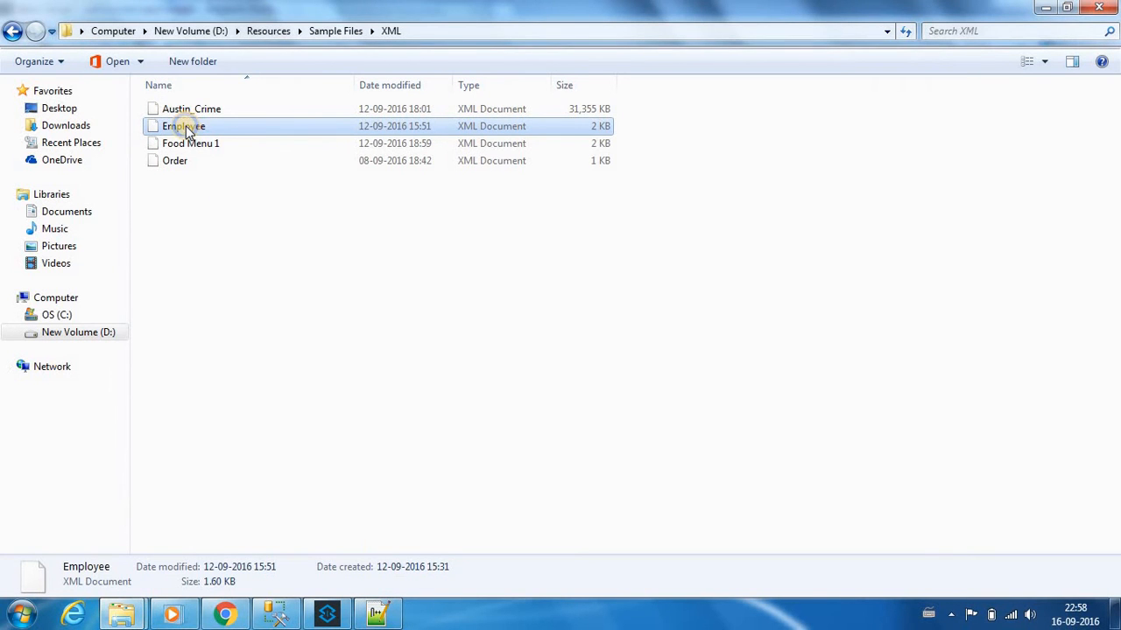
double_click(183, 126)
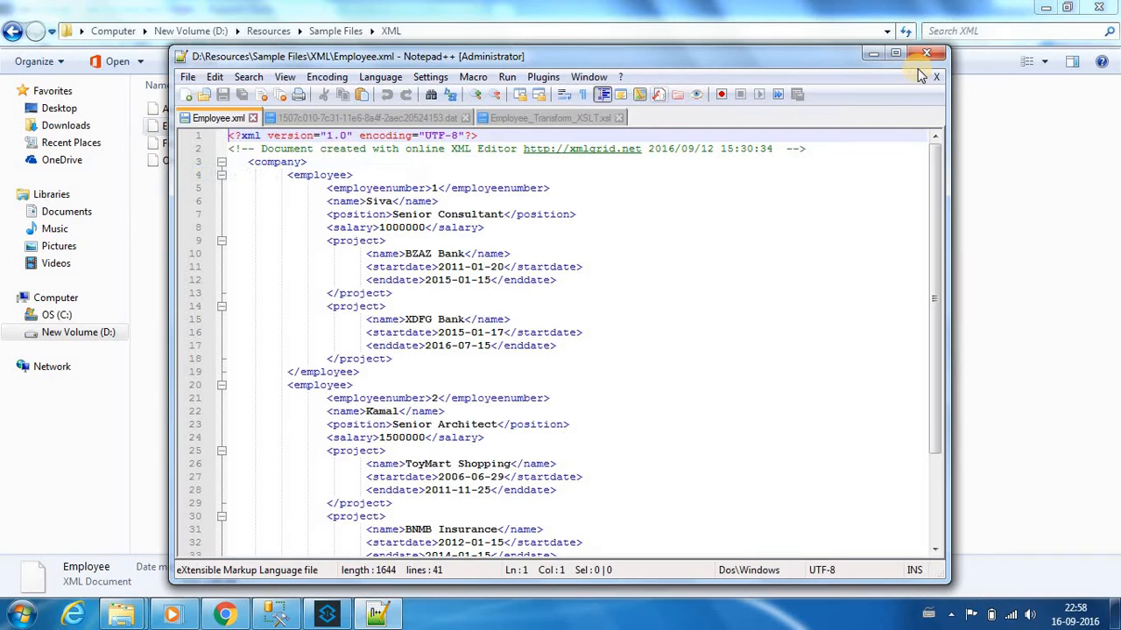
left_click(895, 53)
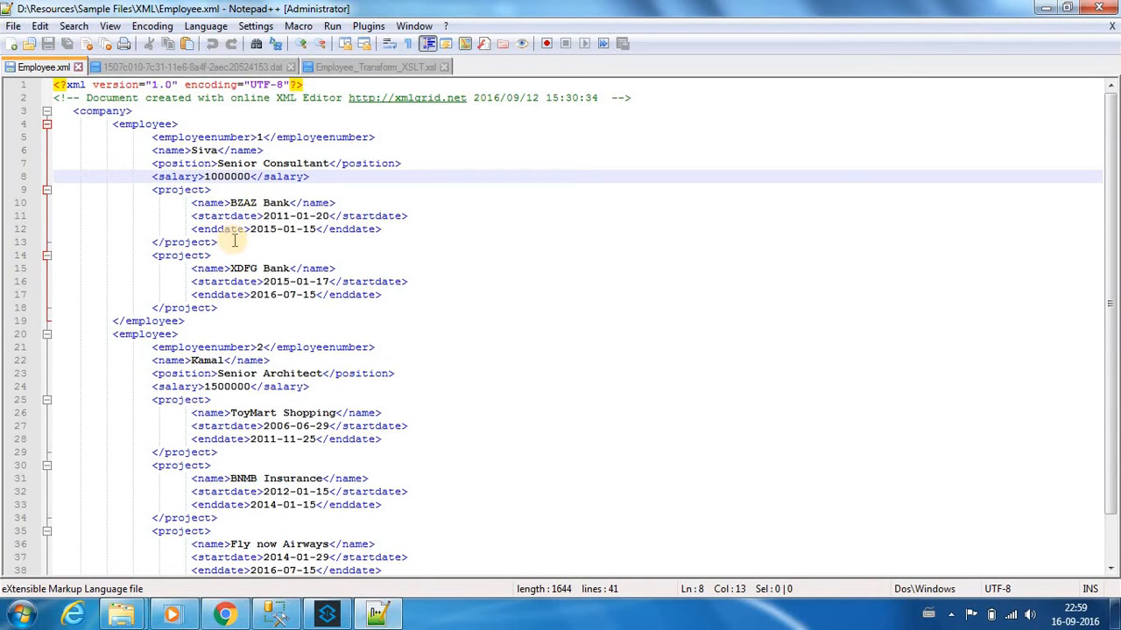
mouse_move(118, 338)
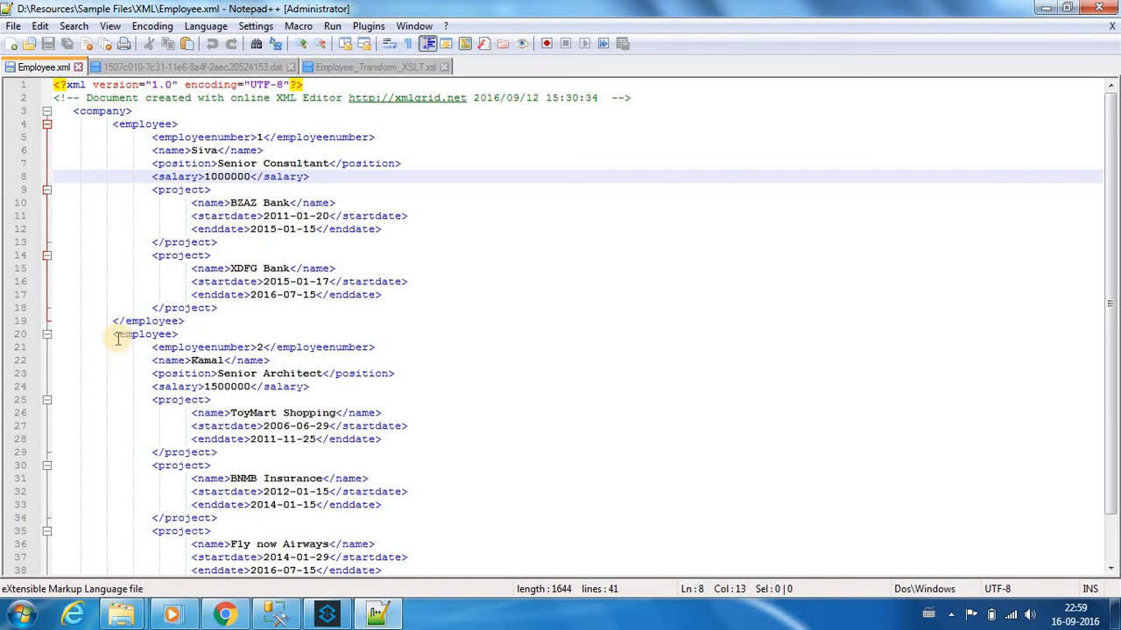
mouse_move(244, 346)
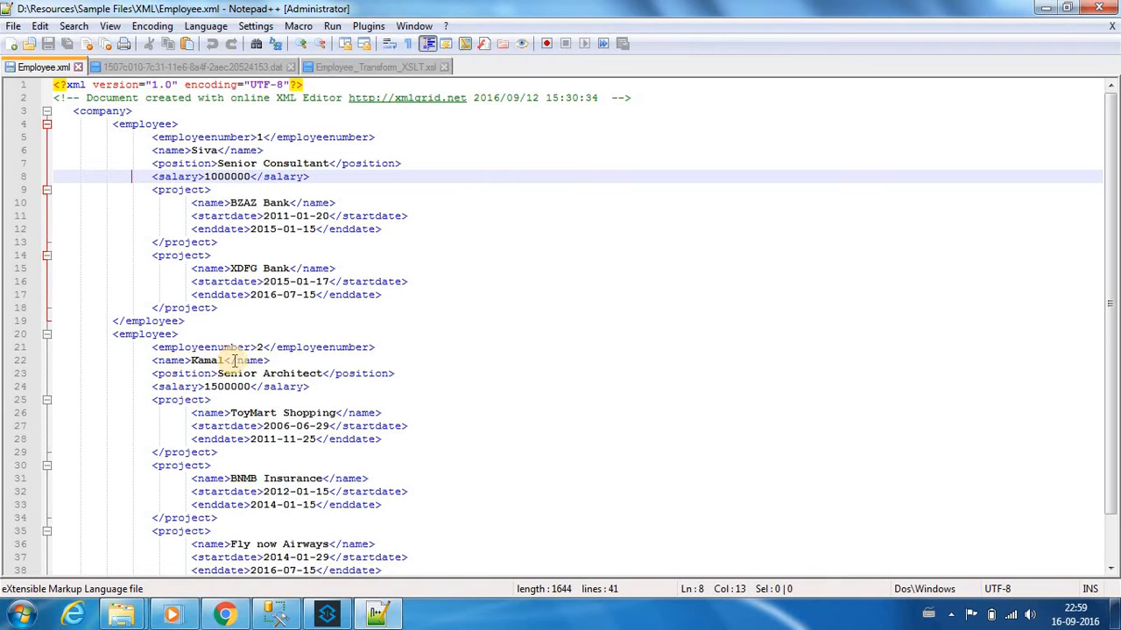
mouse_move(877, 304)
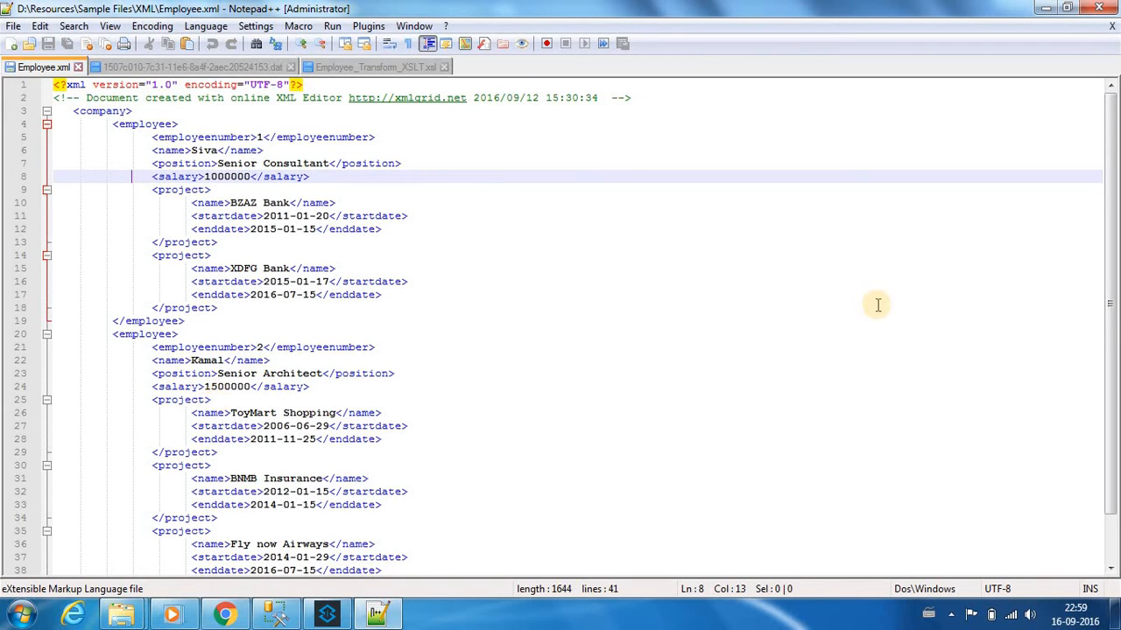
scroll("down", 3)
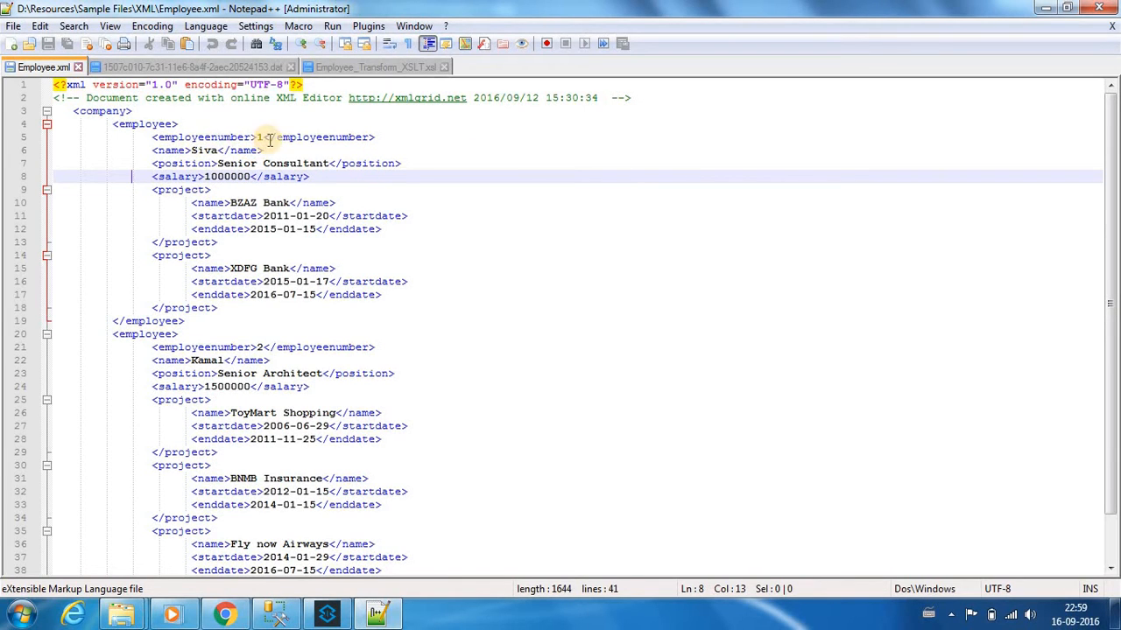
mouse_move(242, 255)
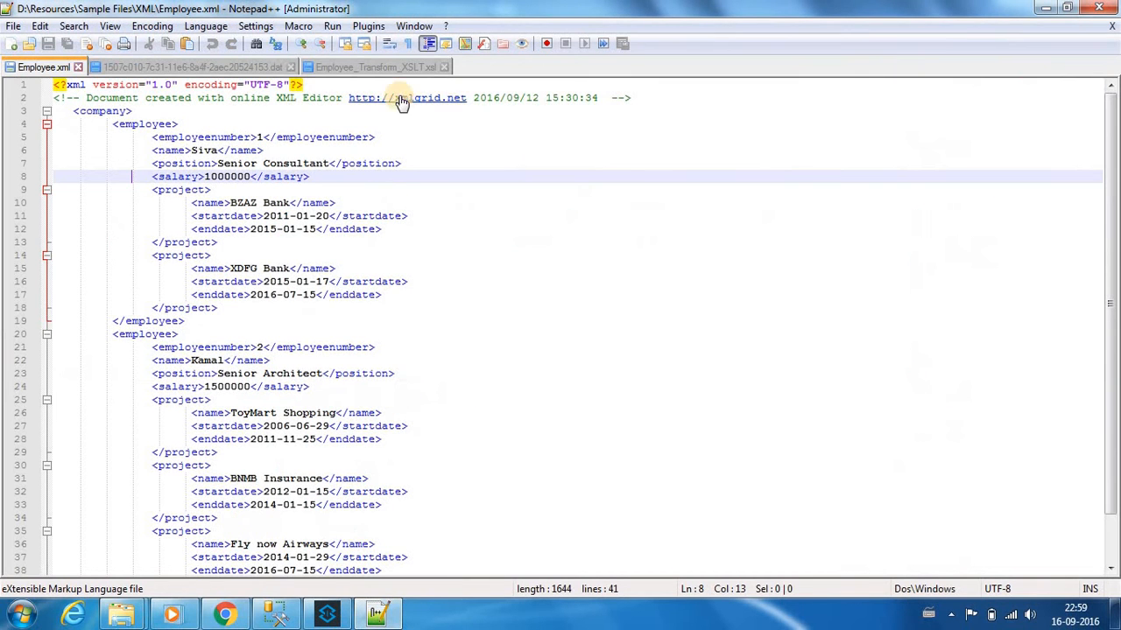
Step: Compare the stylesheet's /company/employee select path against Employee.xml's employee elements
left_click(376, 66)
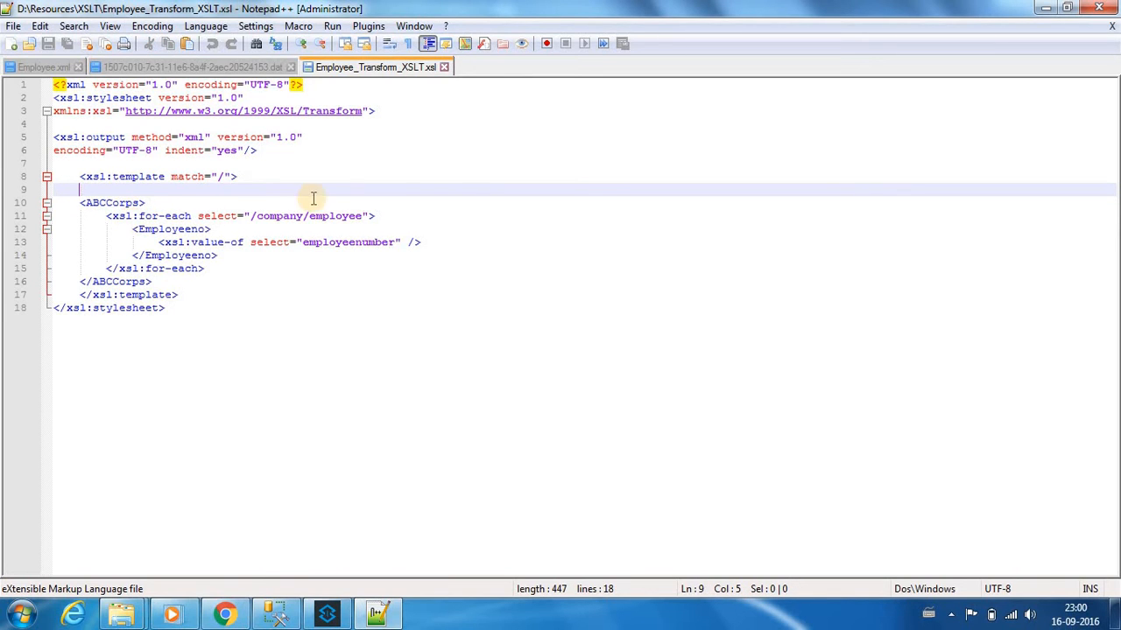
double_click(324, 216)
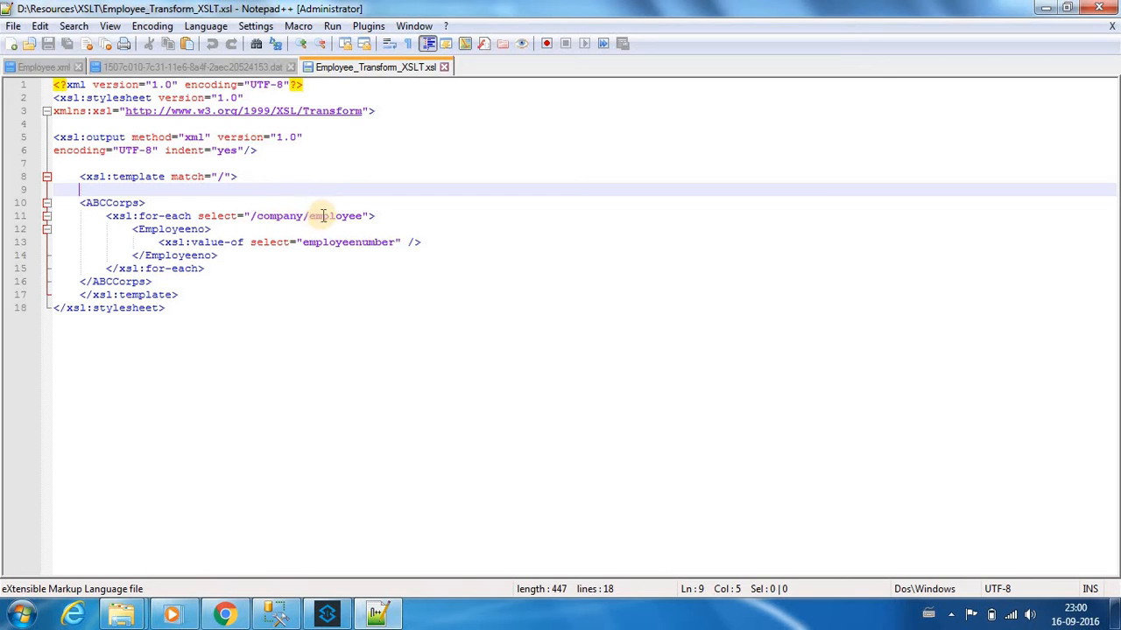
left_click(42, 67)
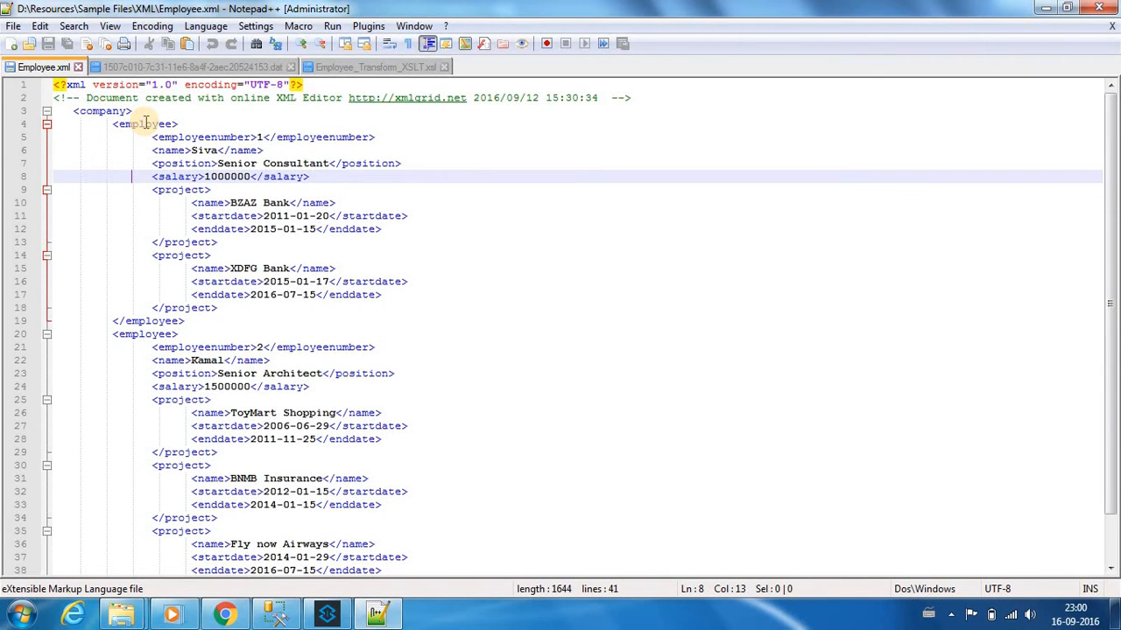
left_click(375, 67)
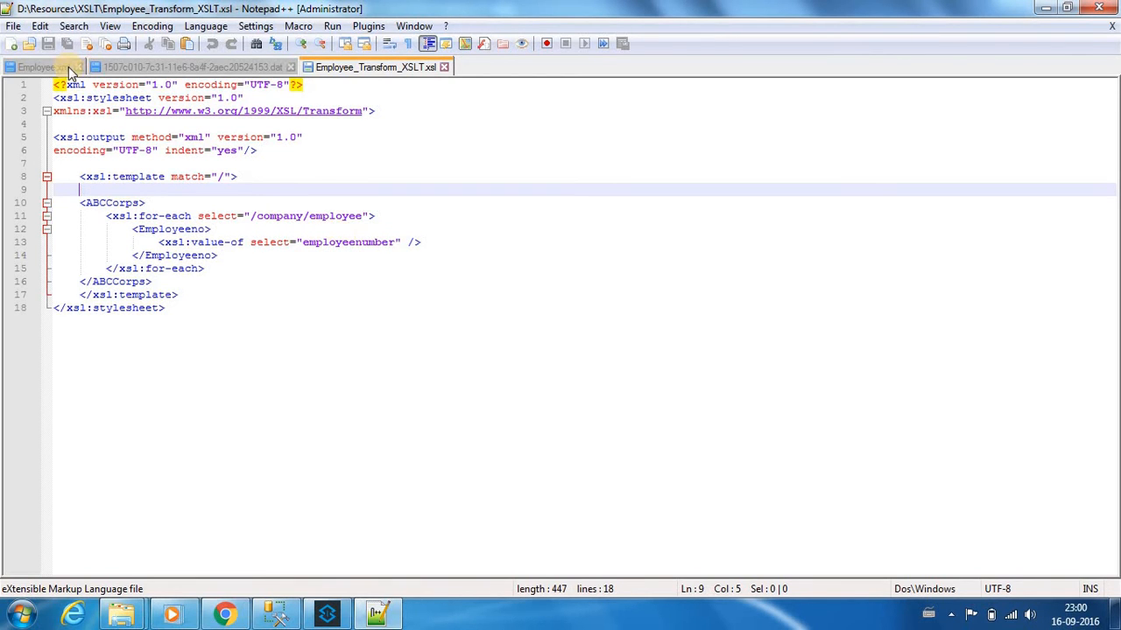
Step: Switch between Employee.xml and the XSLT stylesheet tabs, then launch SoapUI-5.2.1
left_click(37, 66)
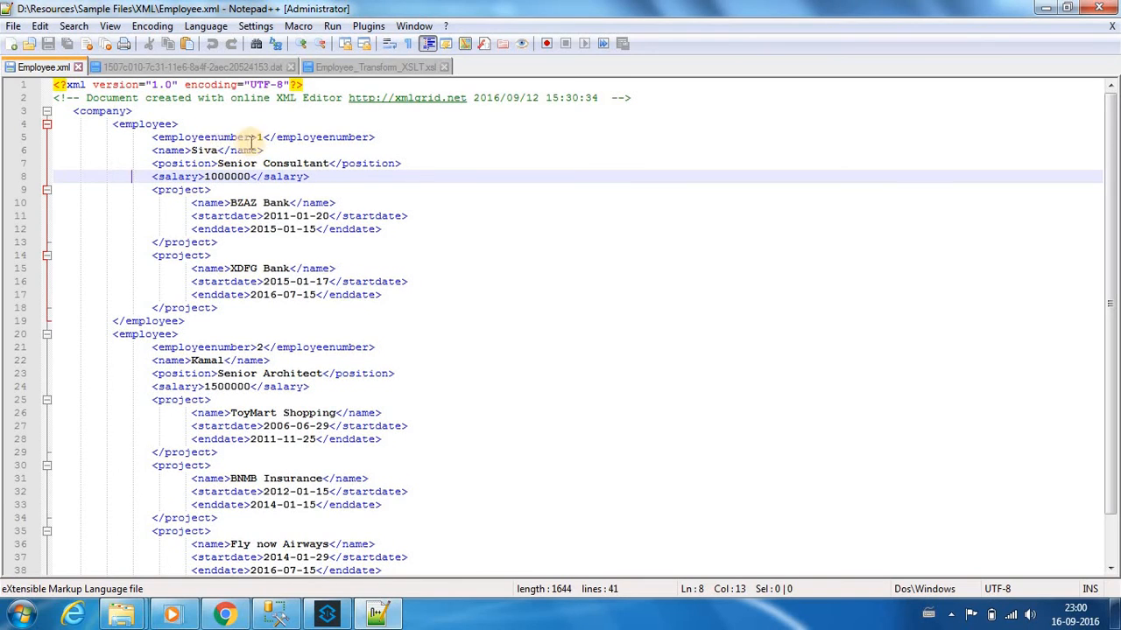
left_click(375, 67)
type("soap")
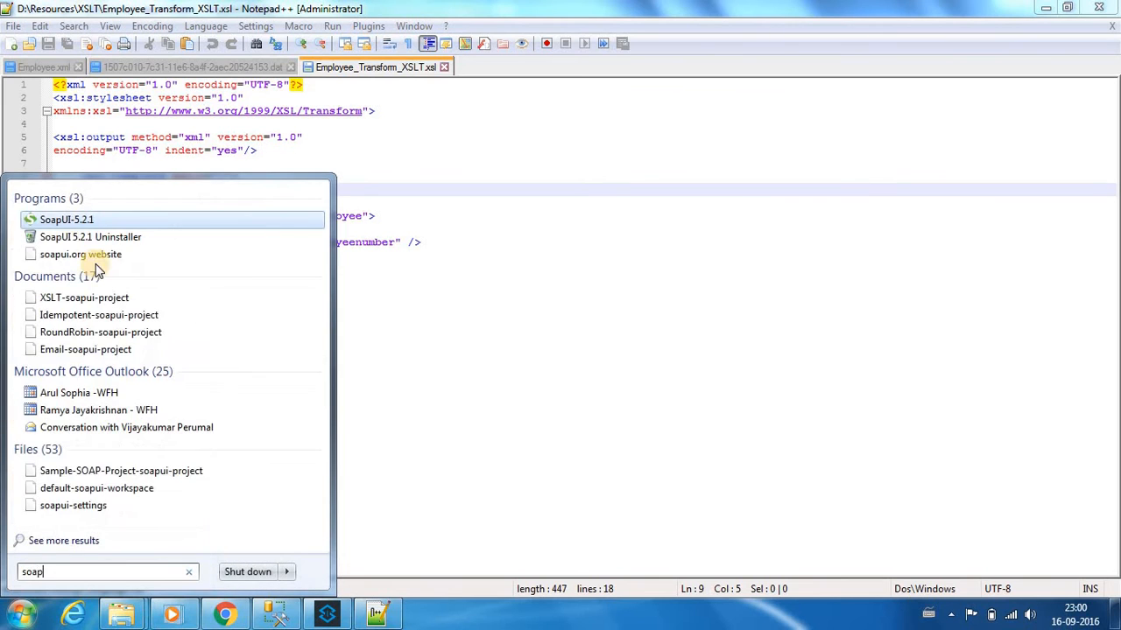
left_click(66, 219)
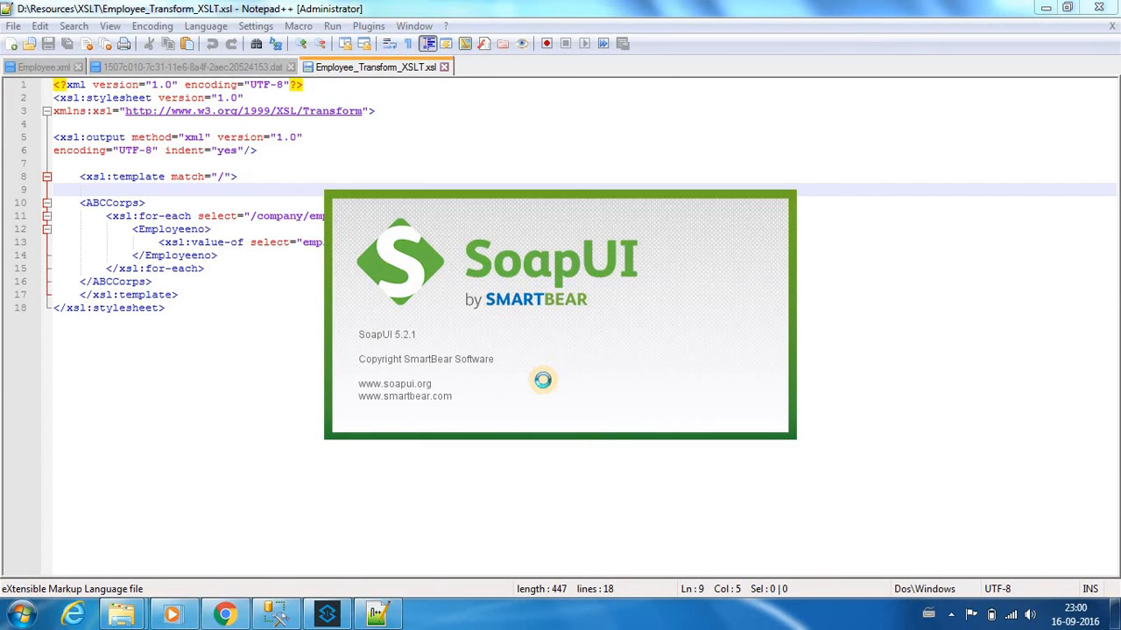
mouse_move(498, 356)
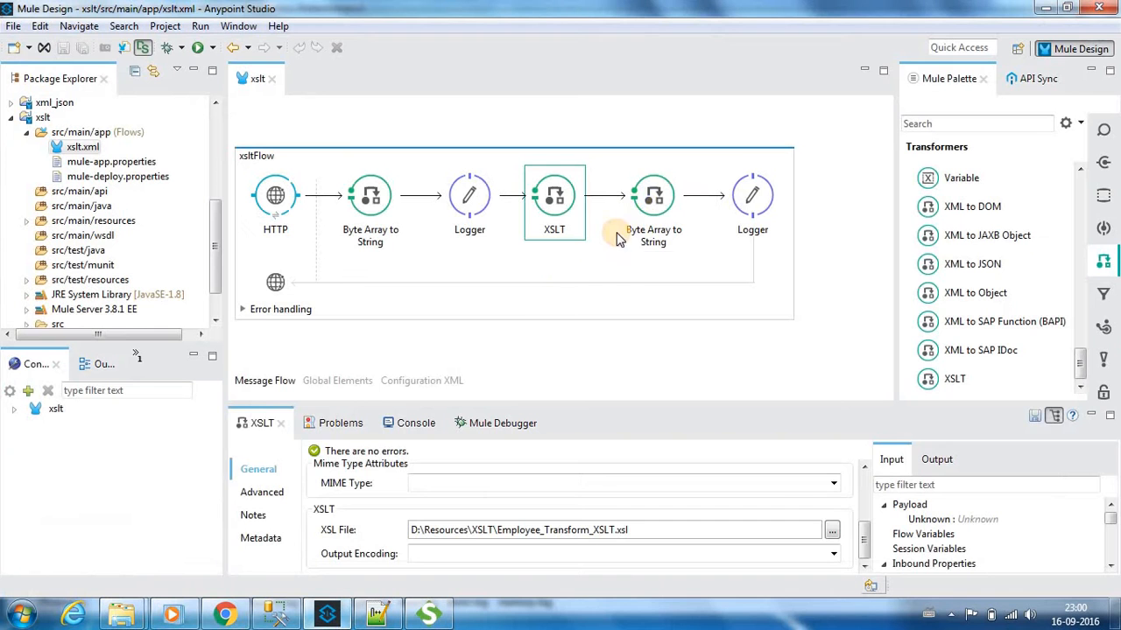
Step: View the XSLT component's XSL File property and the following Byte Array to String settings
left_click(653, 195)
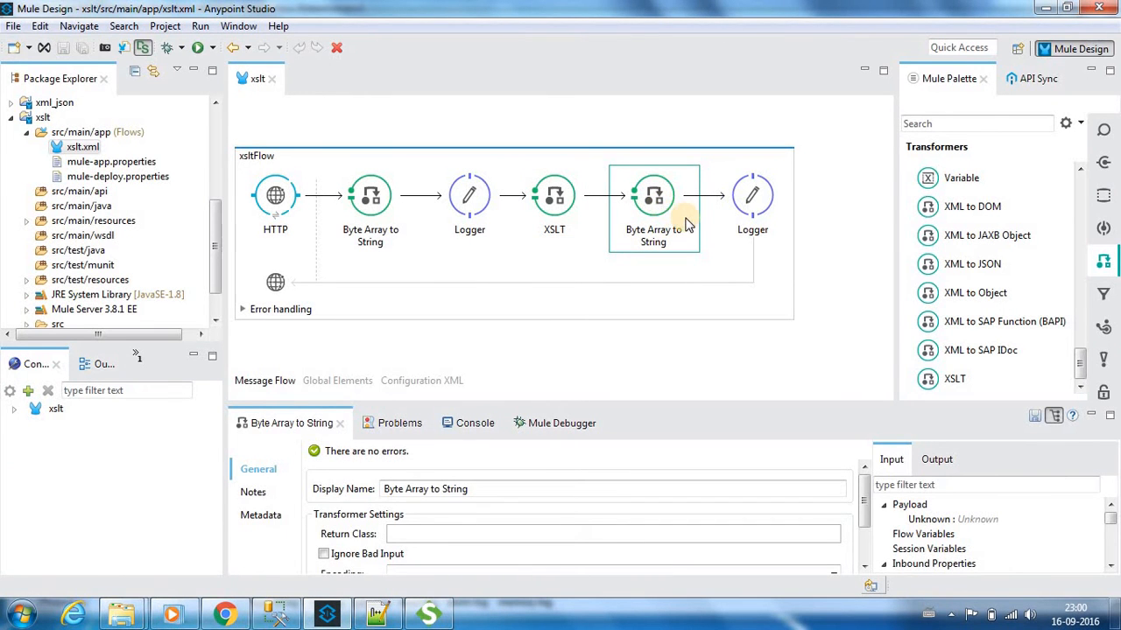
left_click(752, 195)
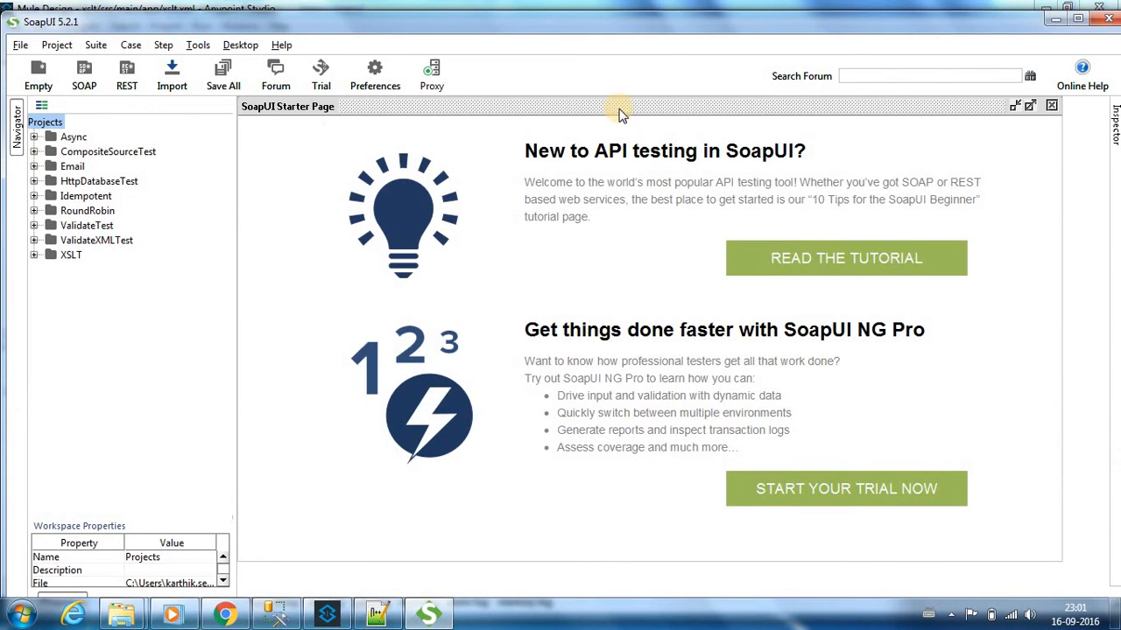
Step: Open Request 1 under XSLT > localhost:8086 > Transform and scroll its employee XML body
left_click(1052, 106)
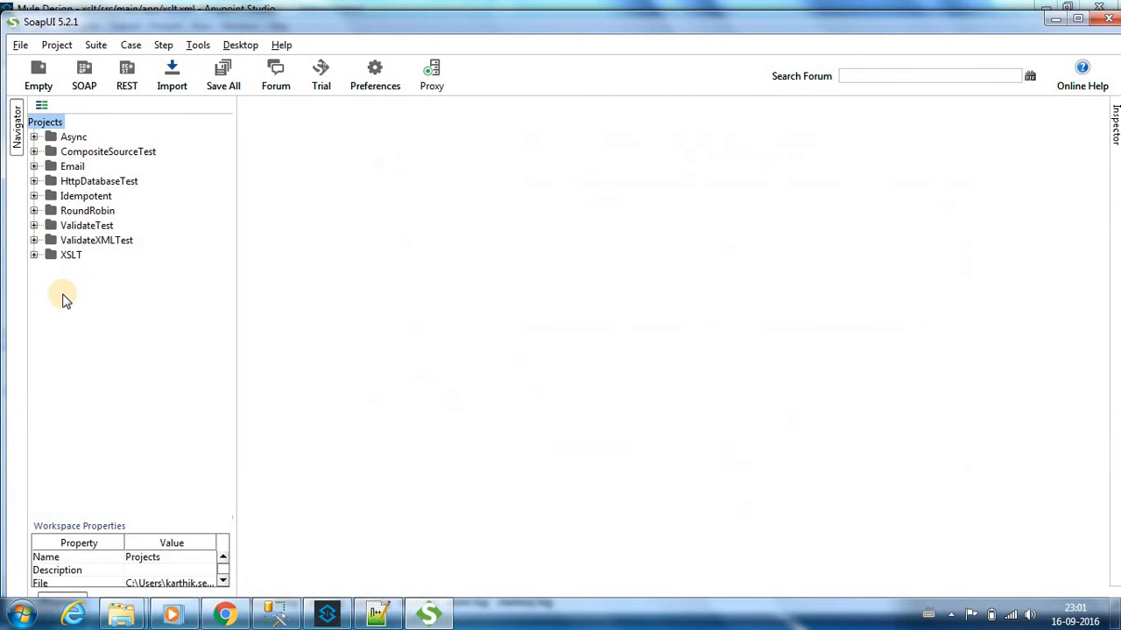
left_click(34, 255)
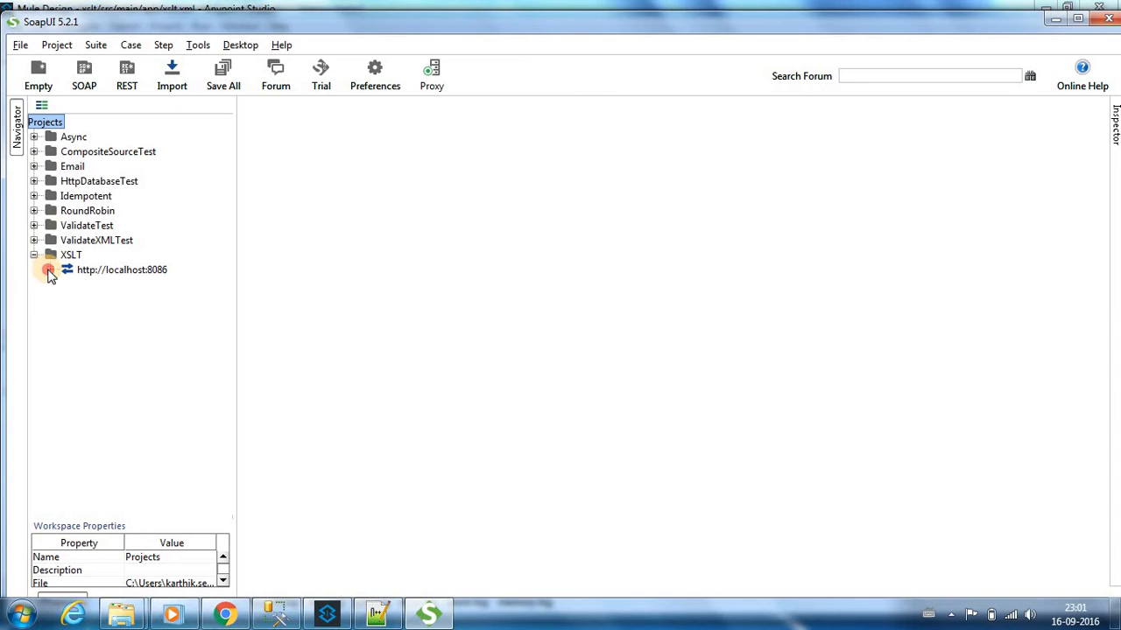
left_click(50, 270)
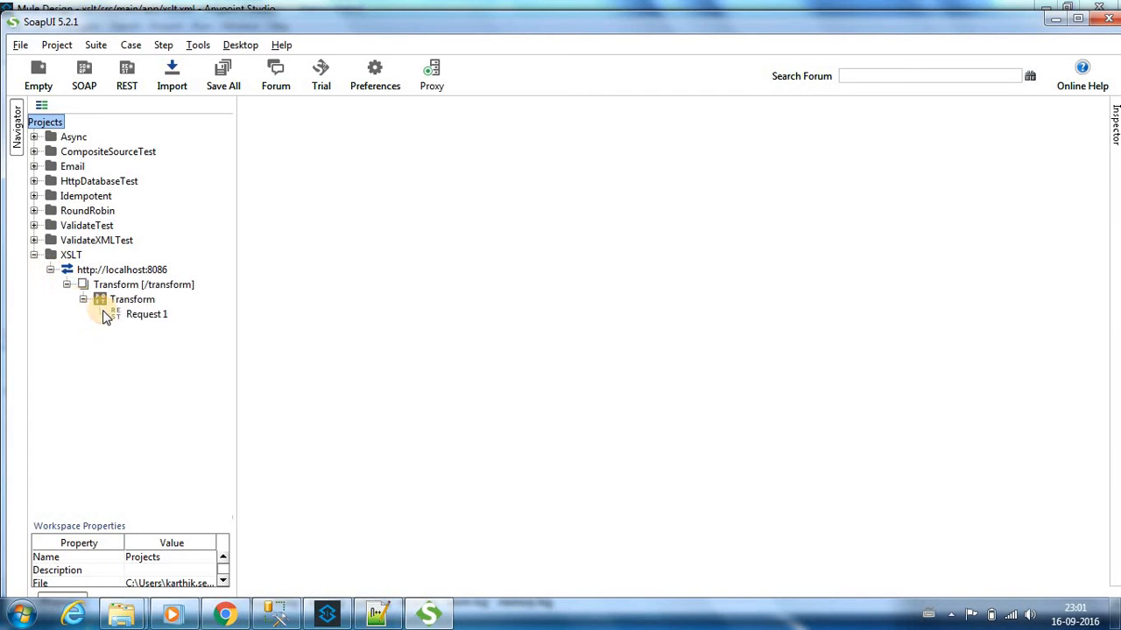
left_click(147, 314)
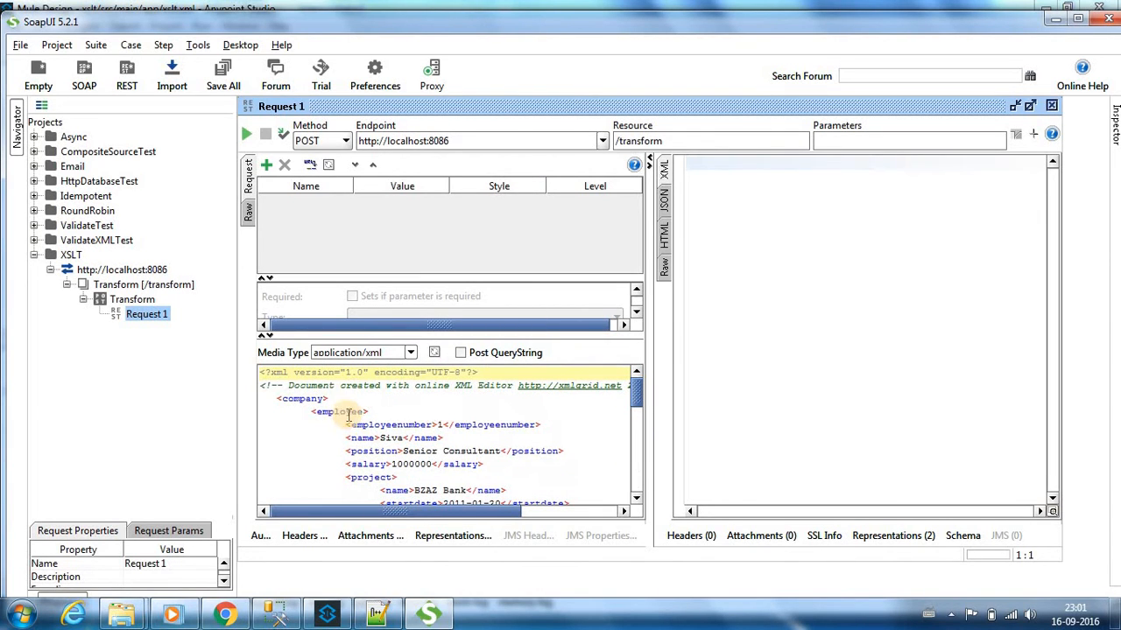
scroll("down", 3)
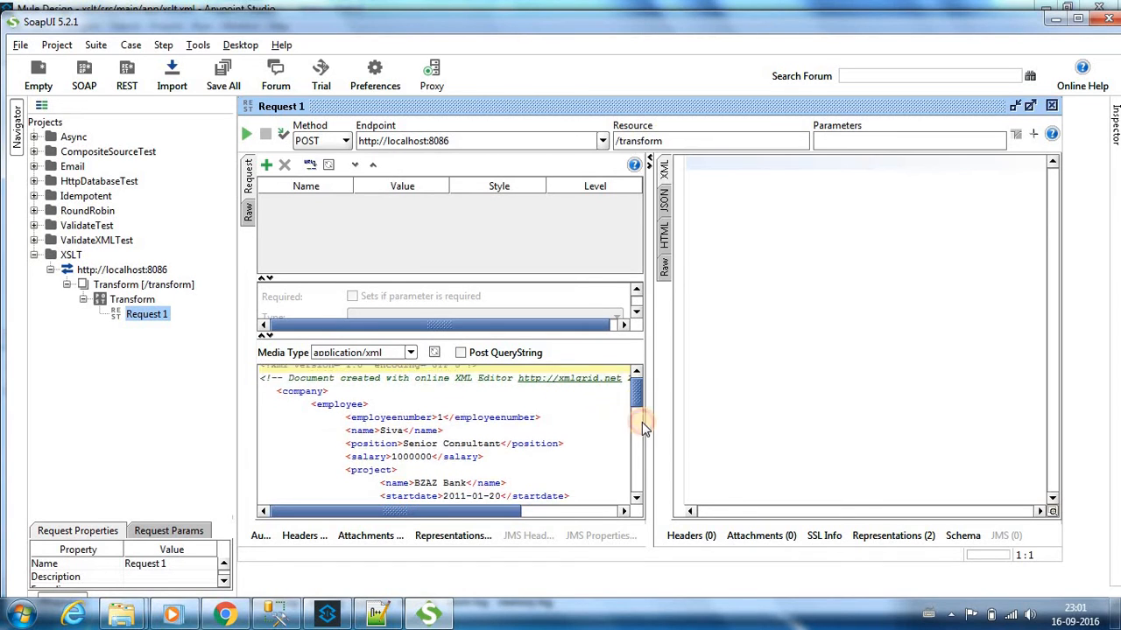
scroll("down", 3)
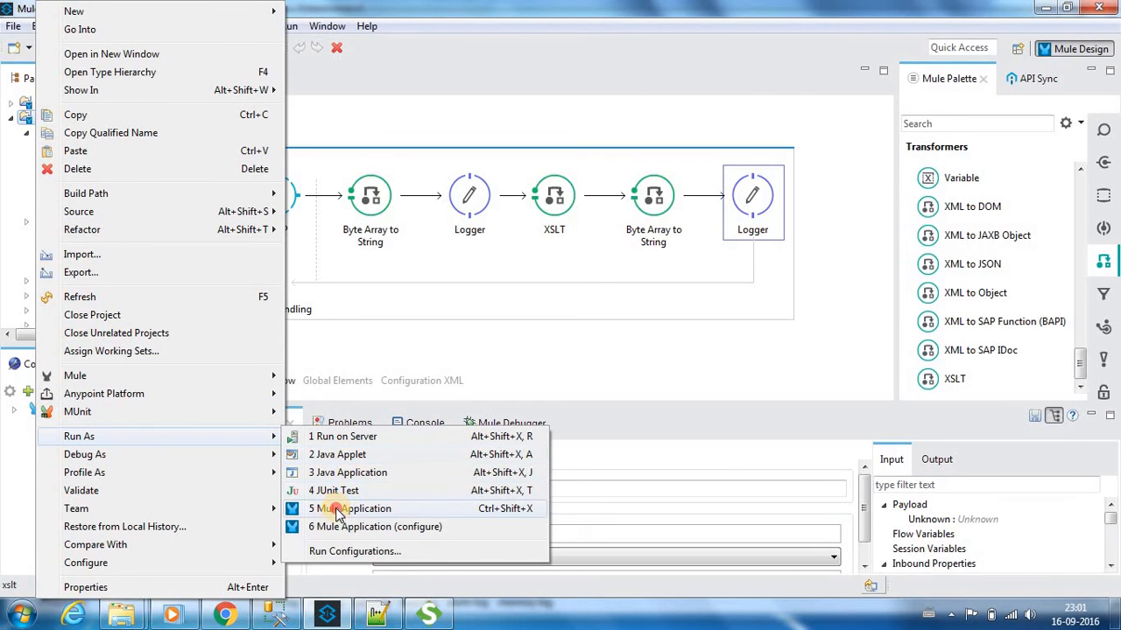
Step: Run the xslt project via Run As > Mule Application
left_click(353, 509)
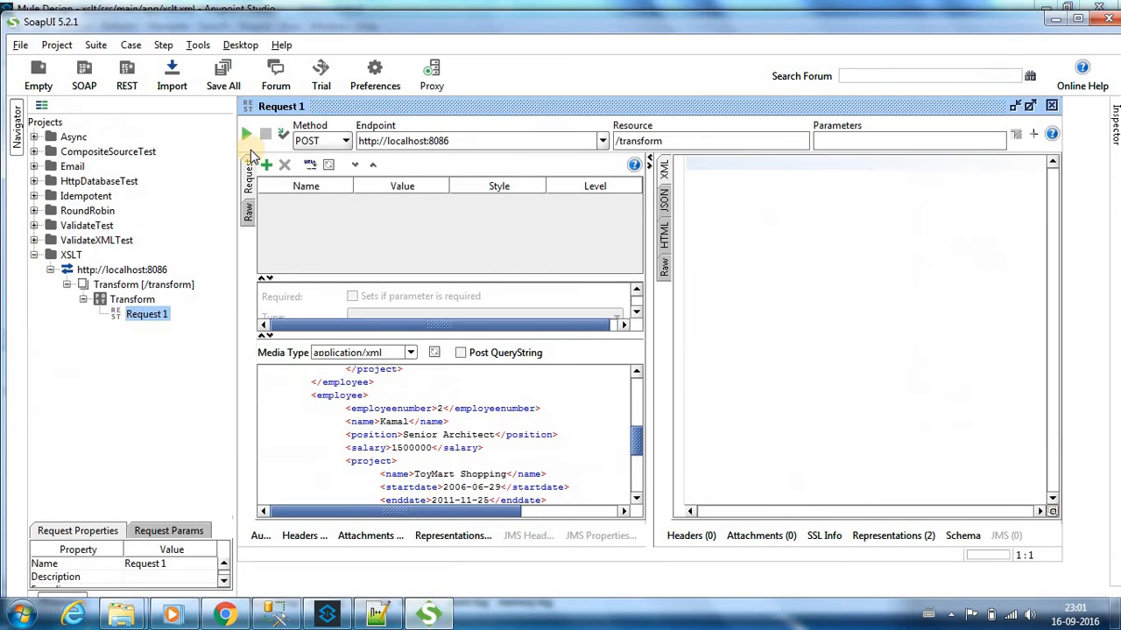
Step: Submit the employee XML POST request from SoapUI's Request 1 to the transform endpoint
left_click(246, 133)
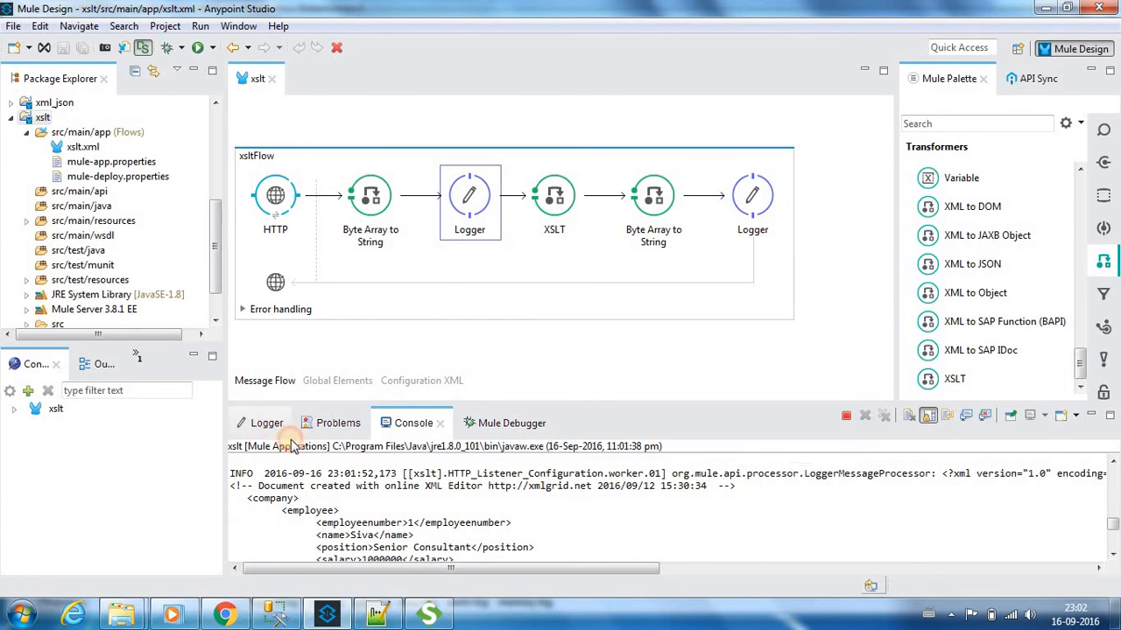
Step: Review both Logger settings, then scroll the console through the Siva input and ABCCorps Employeeno 1–2 output
double_click(469, 195)
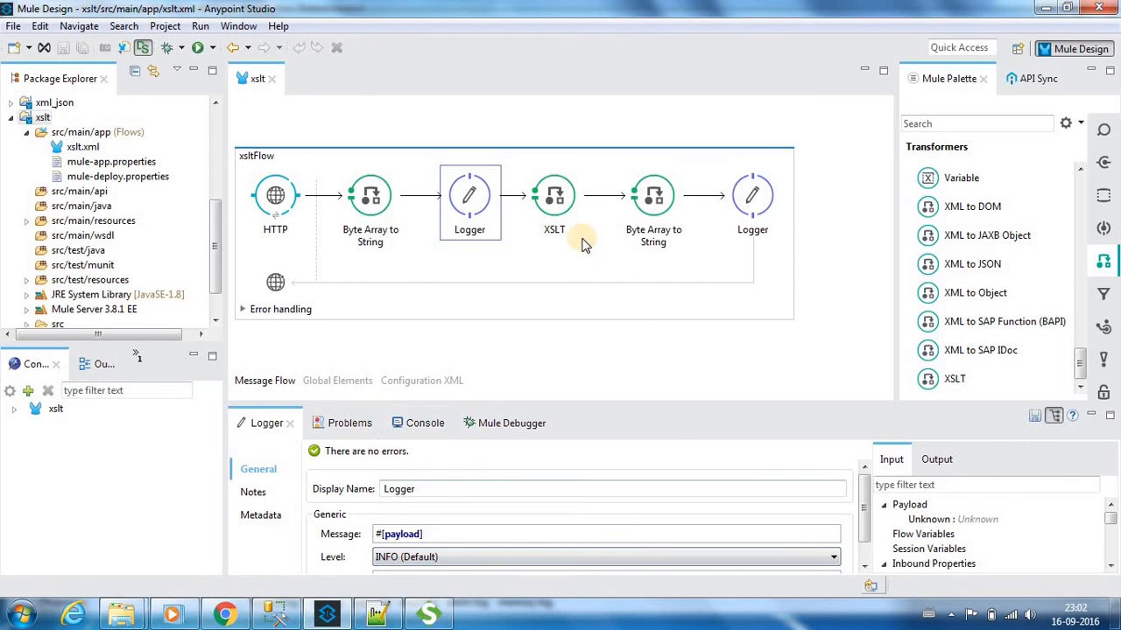
left_click(753, 194)
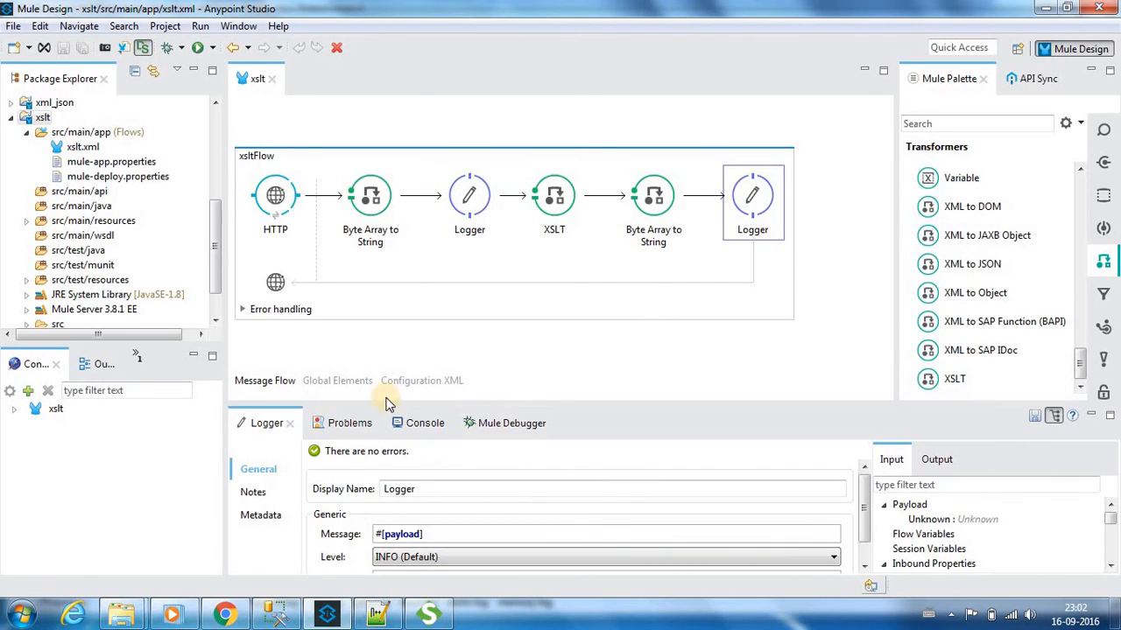
left_click(413, 423)
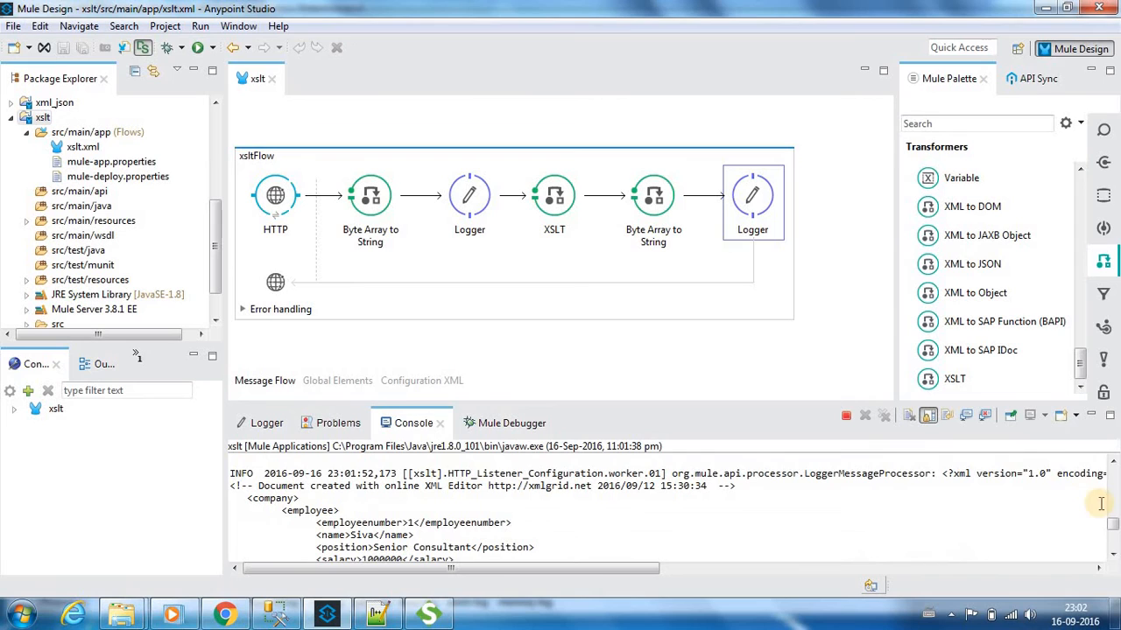
mouse_move(778, 451)
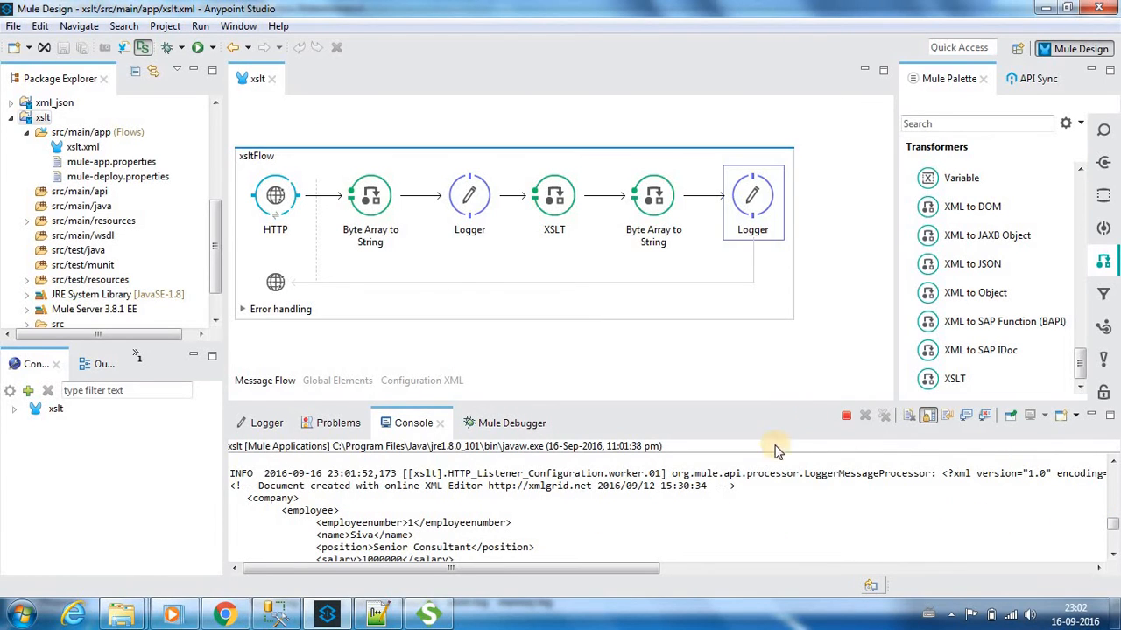
mouse_move(762, 401)
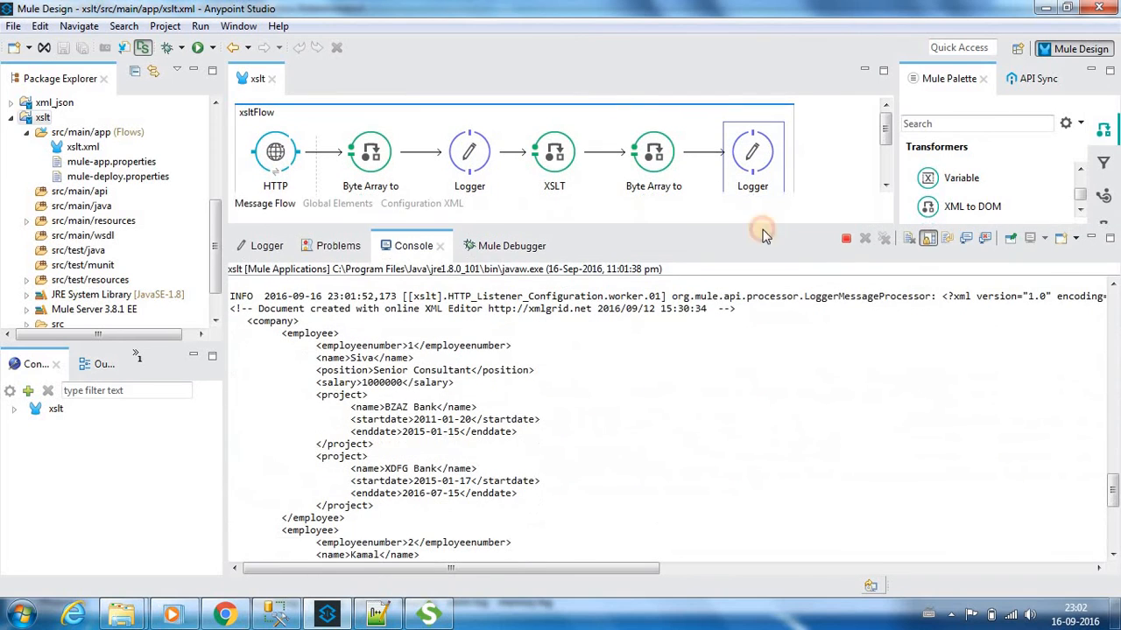
scroll("down", 3)
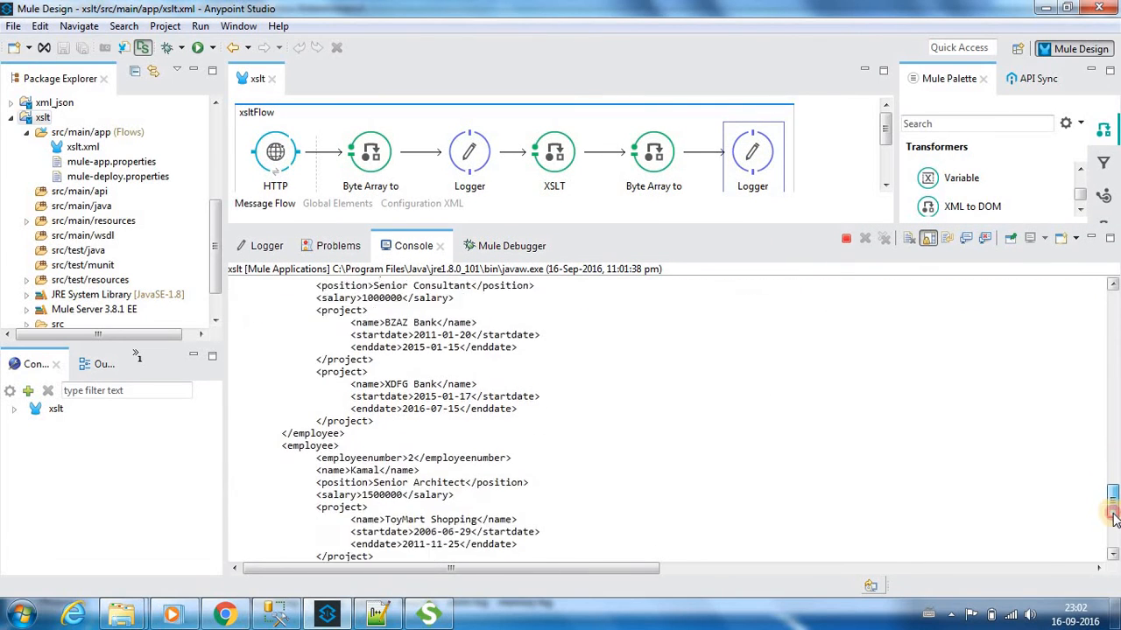
scroll("down", 3)
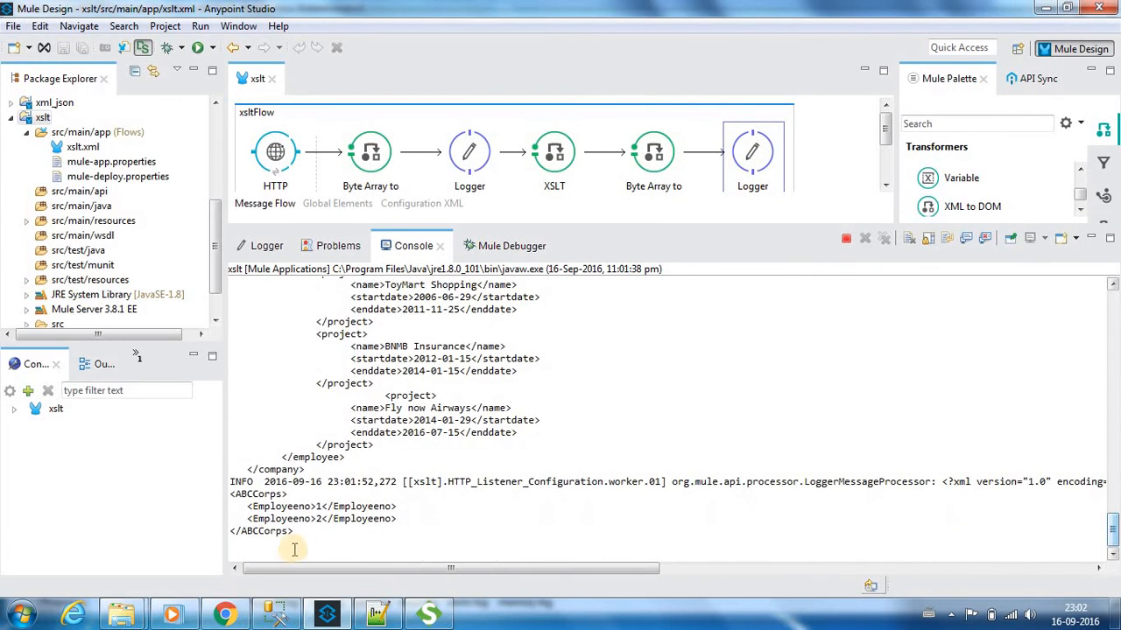
mouse_move(433, 539)
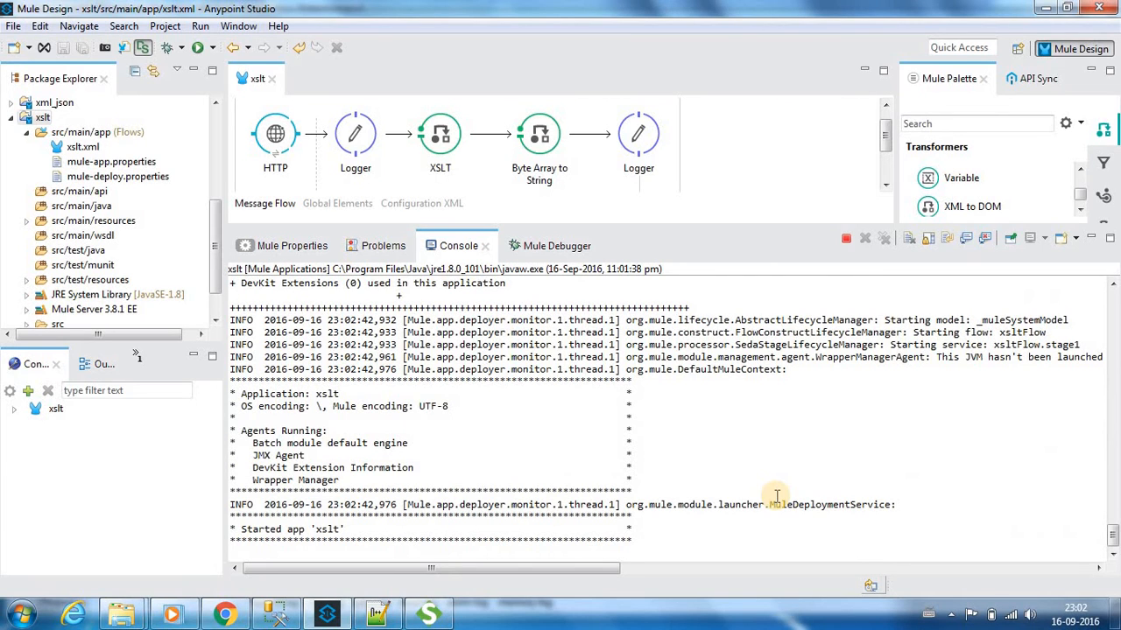
Step: Clear the Anypoint Studio console output via its context menu
right_click(775, 496)
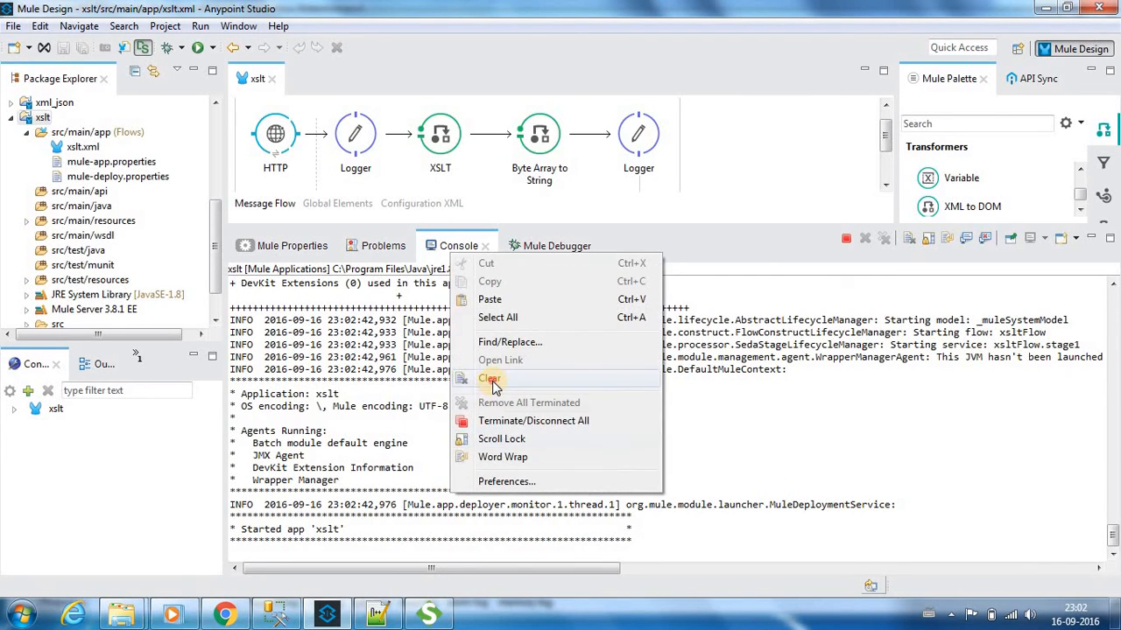
left_click(490, 378)
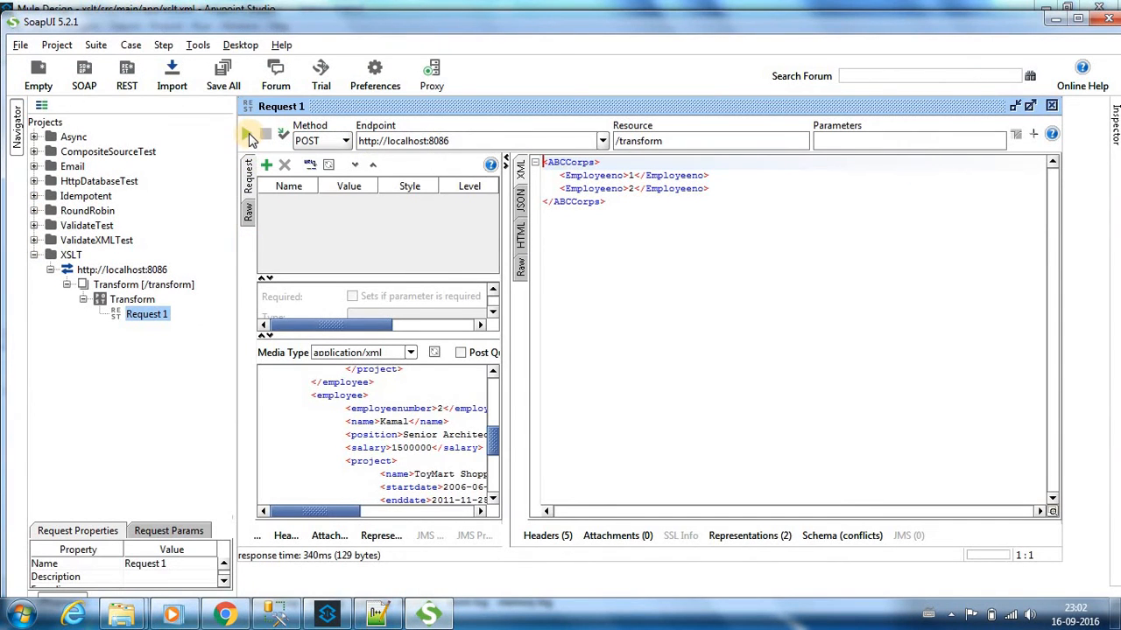
Step: Resend the SoapUI request, then switch back to Anypoint Studio
left_click(246, 133)
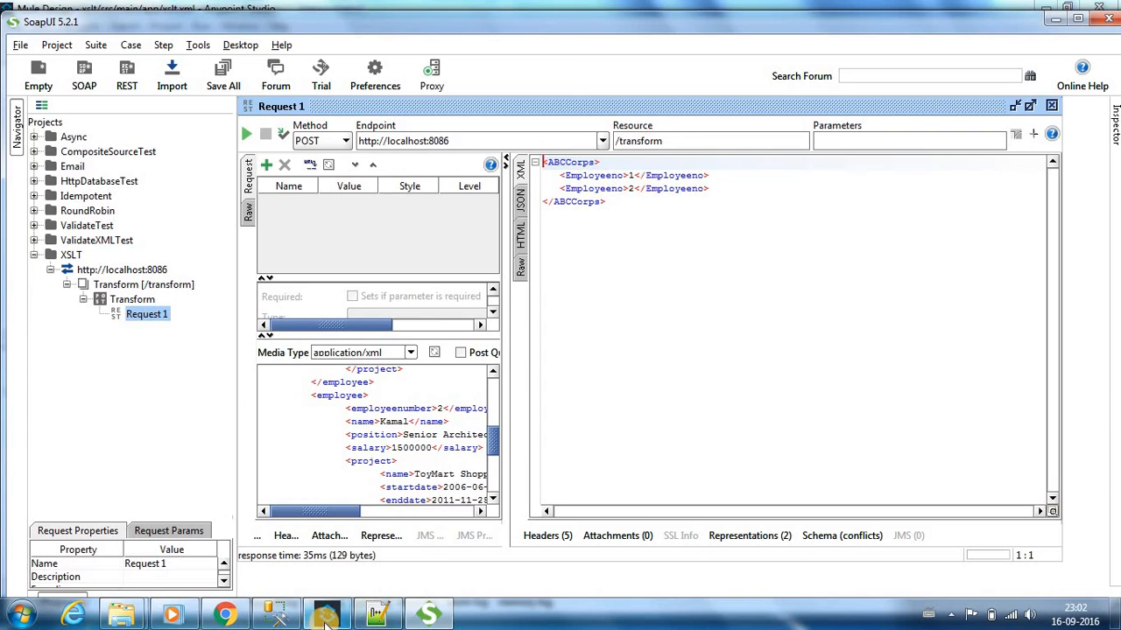
left_click(326, 612)
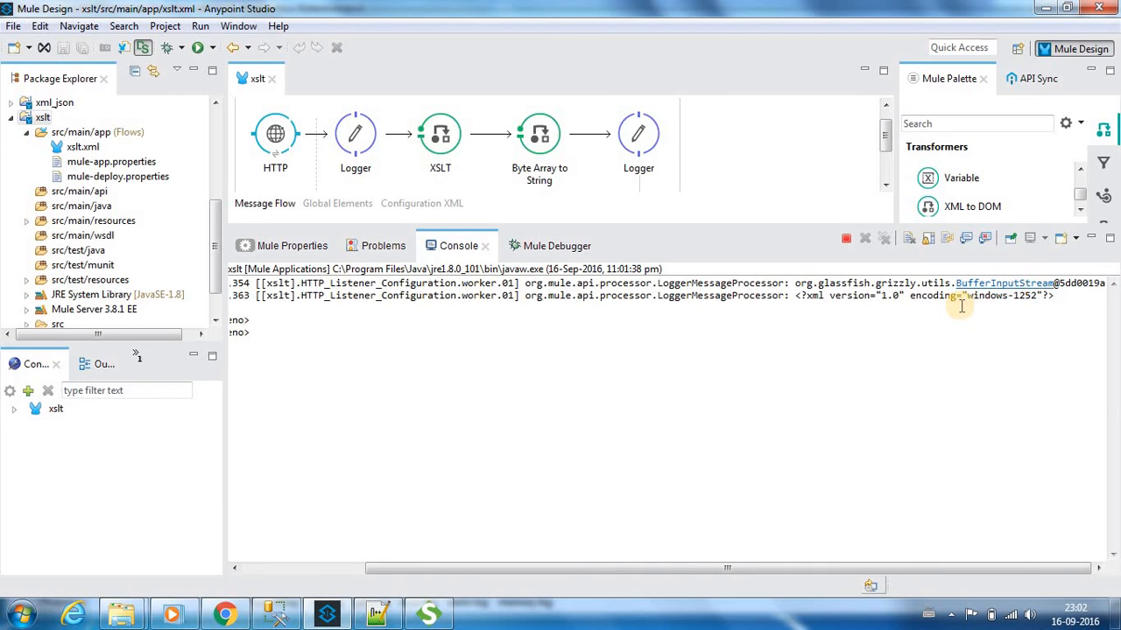
mouse_move(689, 371)
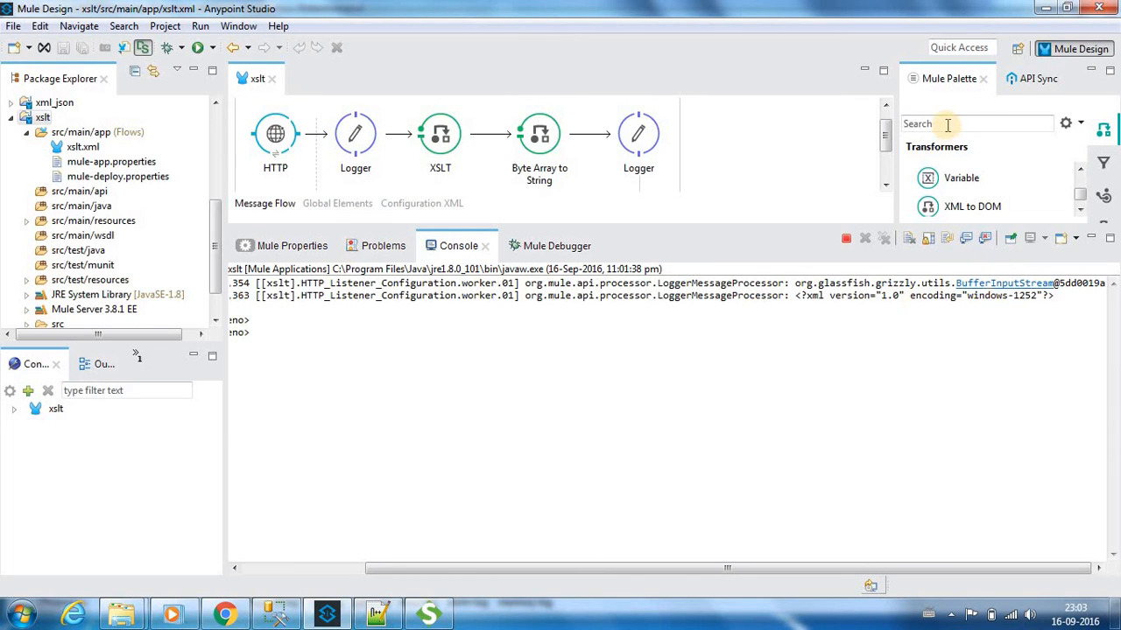
Step: Search the Mule Palette for 'byte array' to find the String to Byte Array transformer
type("byte array")
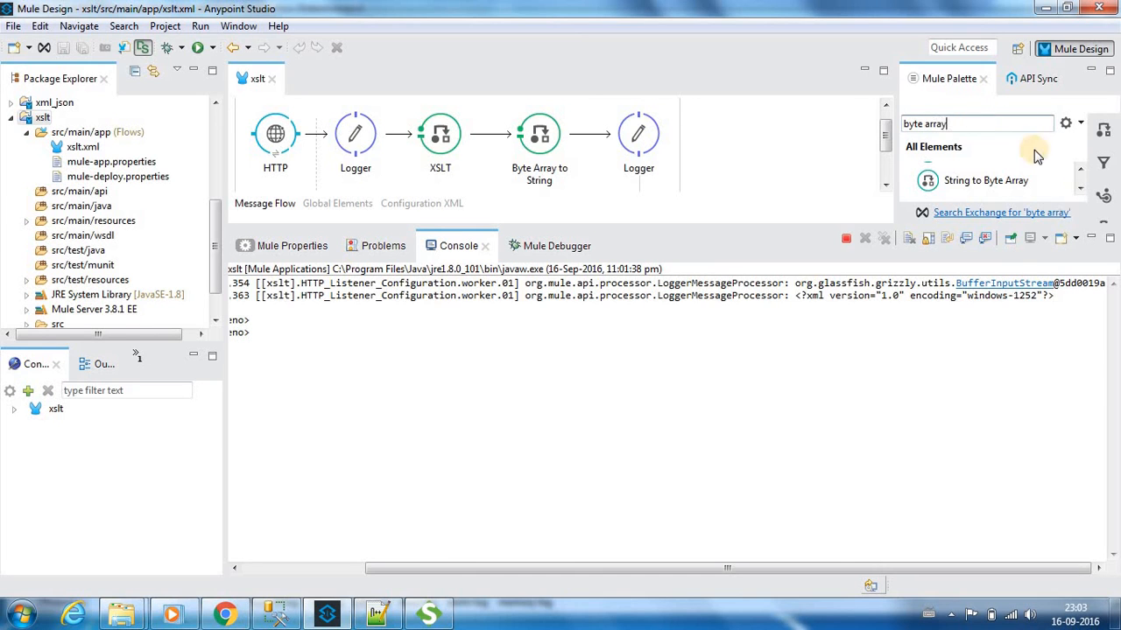
mouse_move(786, 235)
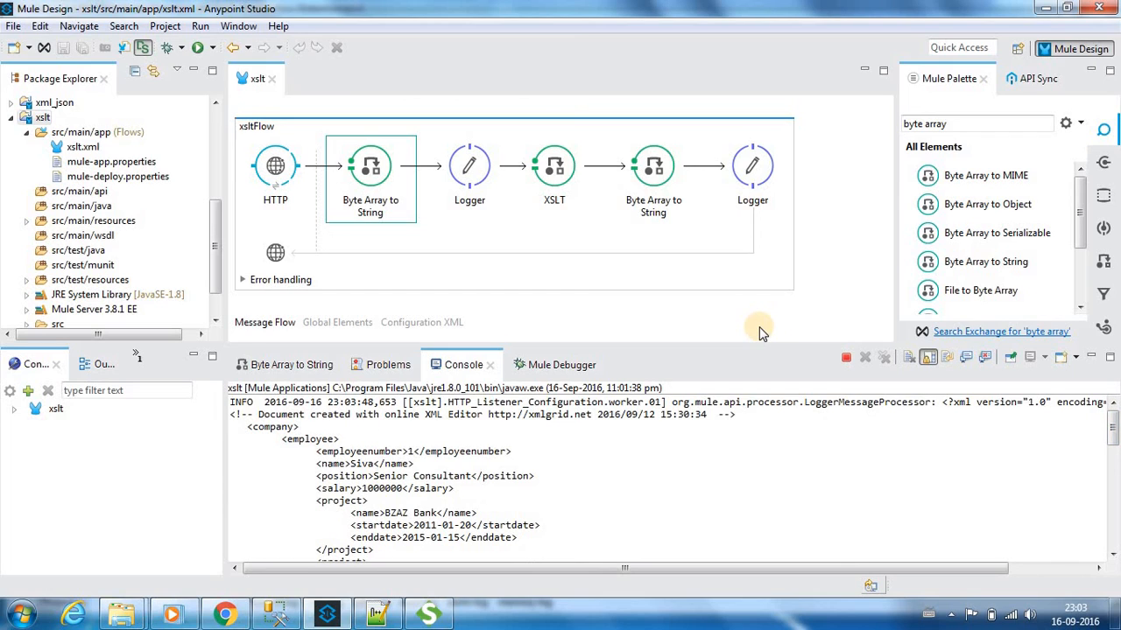
mouse_move(650, 239)
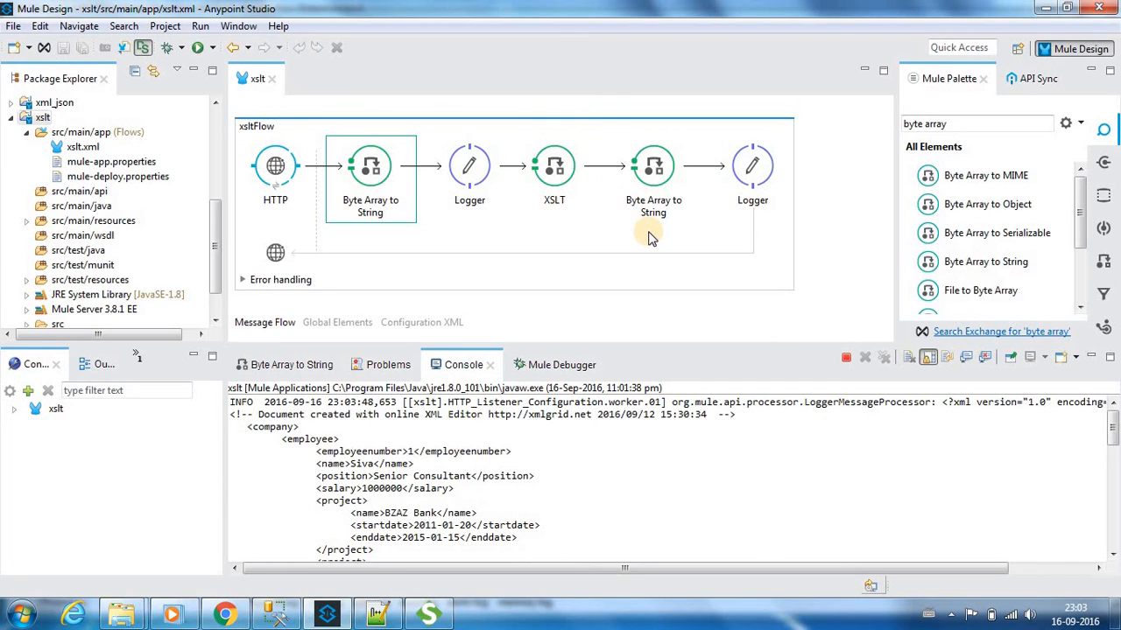